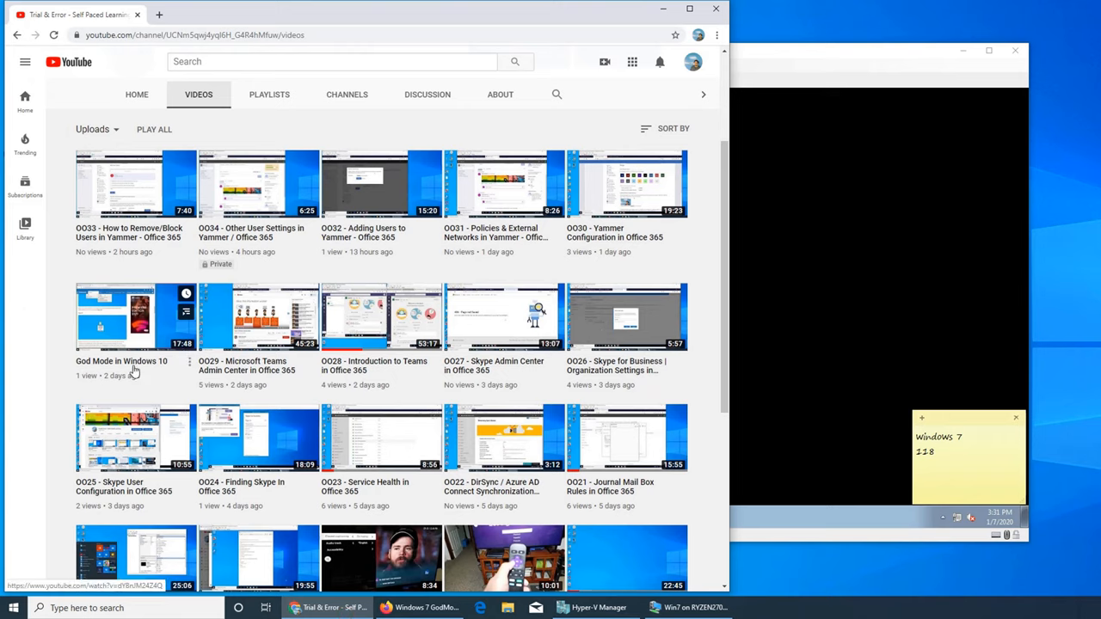
pyautogui.moveTo(114, 377)
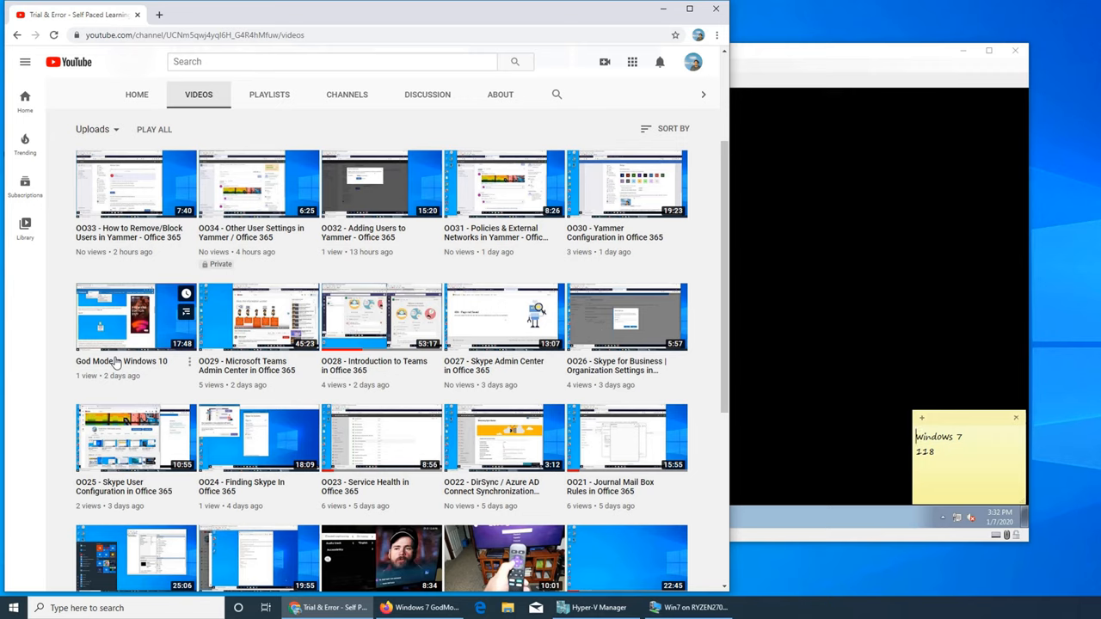
pyautogui.moveTo(121, 362)
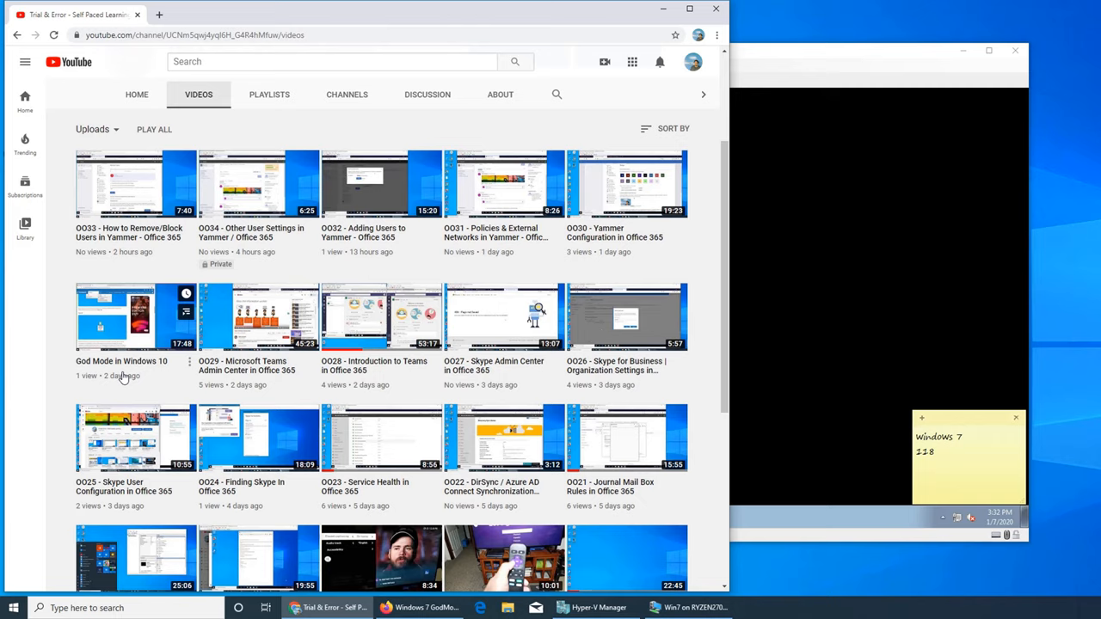
pyautogui.moveTo(127, 379)
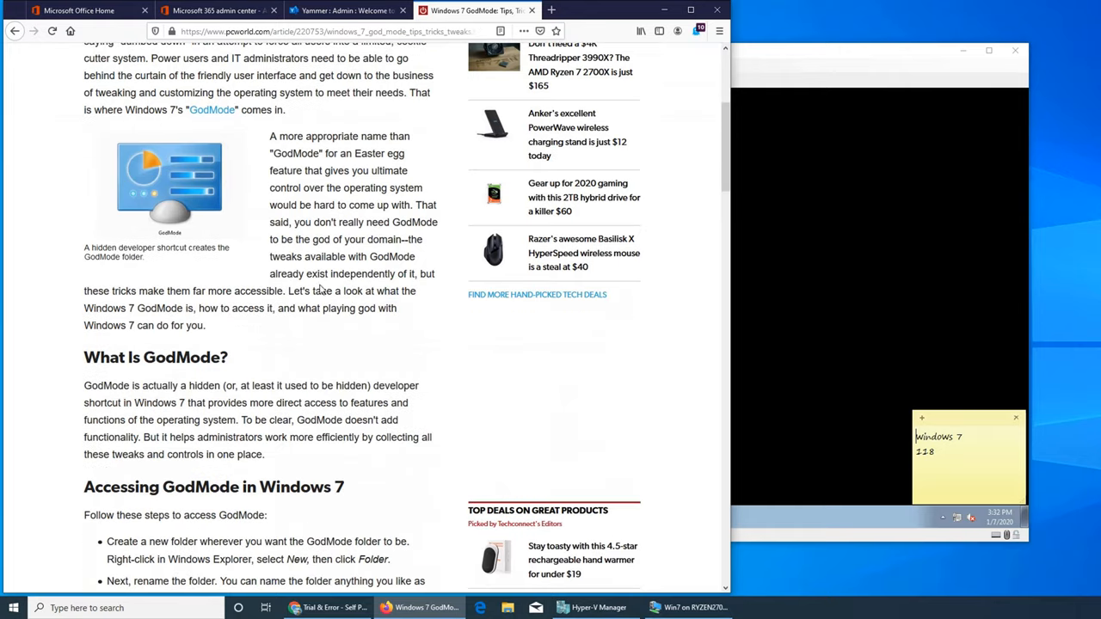
# Create a desktop folder named Super Control Panel in the Windows 7 VM, then launch Firefox.
pyautogui.scroll(-3)
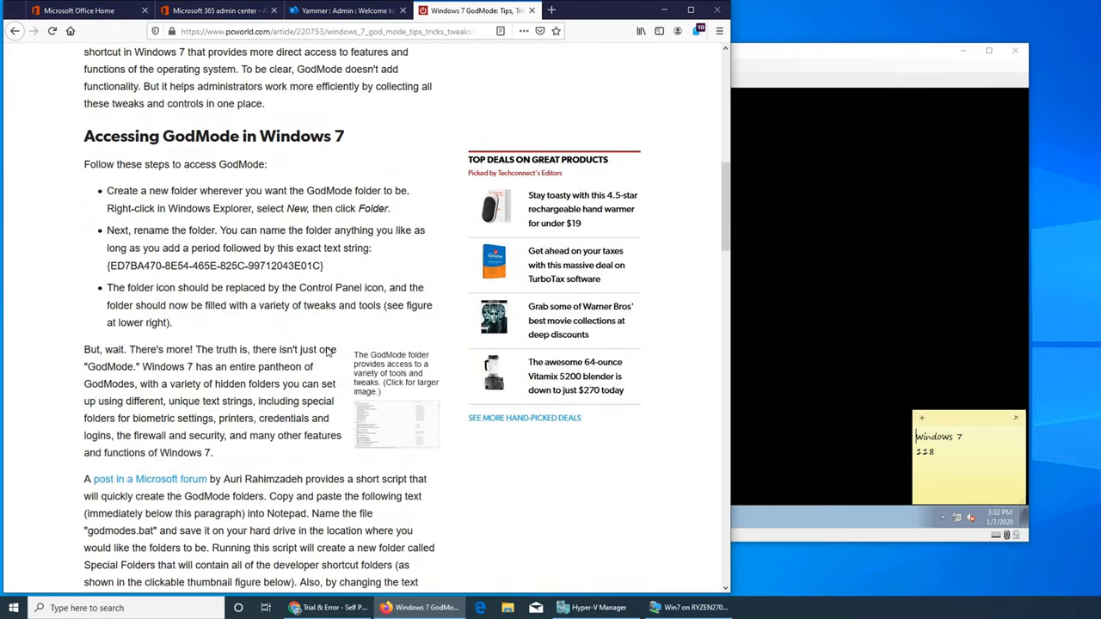
pyautogui.moveTo(286, 276)
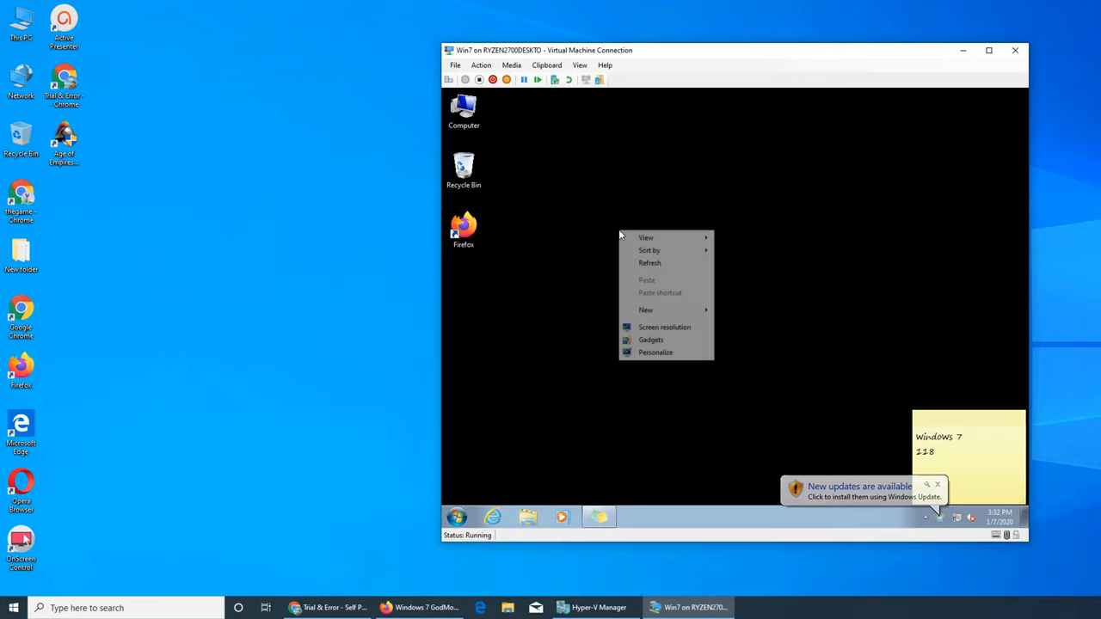
pyautogui.click(646, 310)
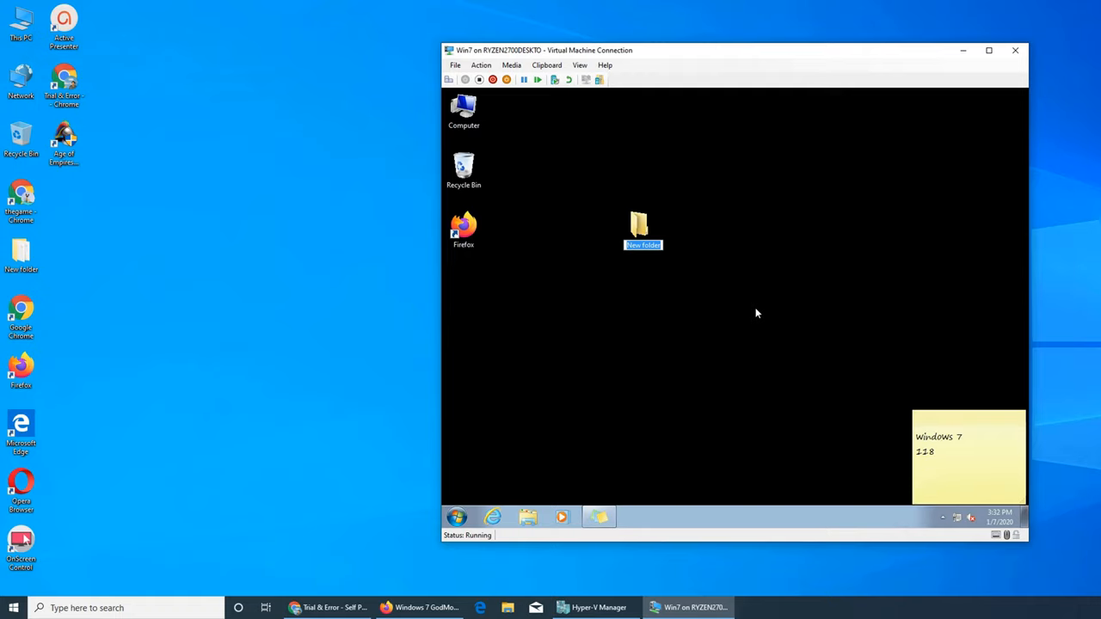
pyautogui.write('Super')
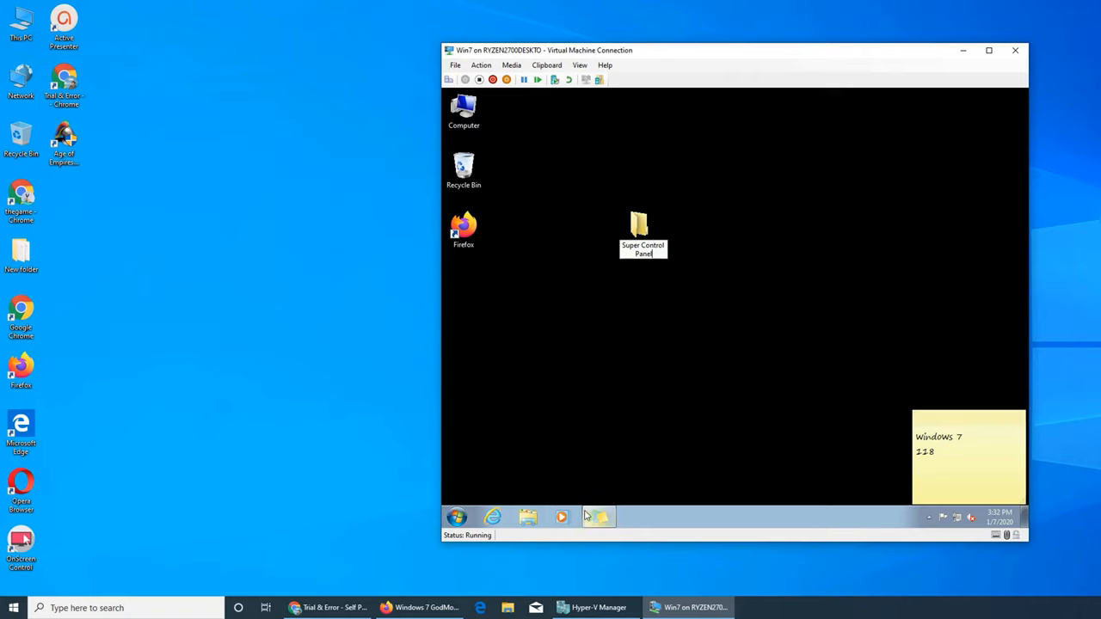
pyautogui.moveTo(599, 517)
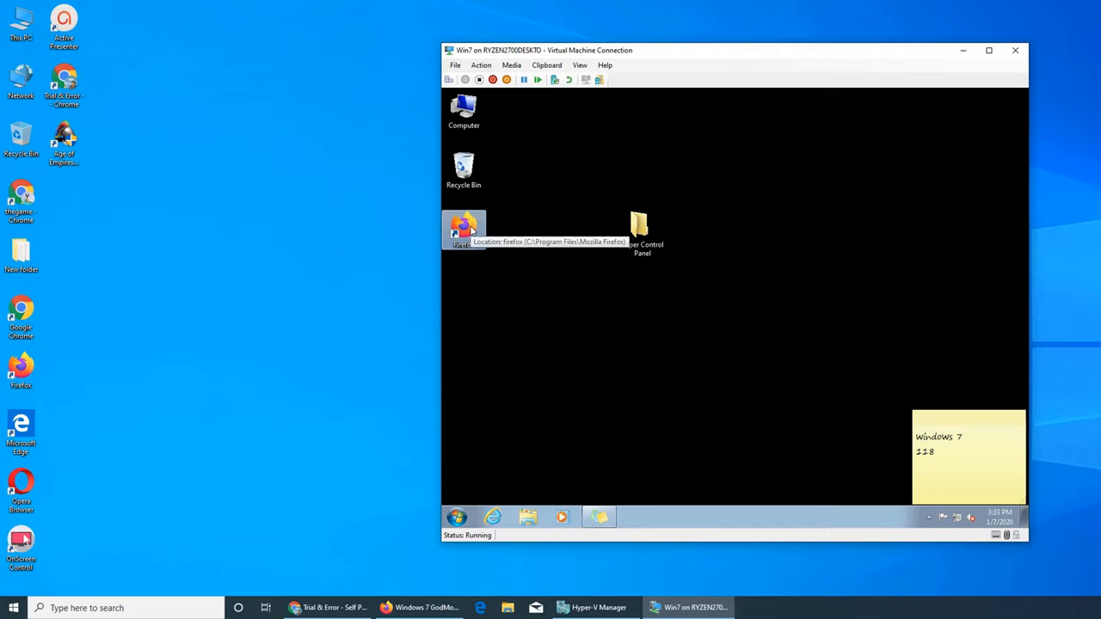
pyautogui.moveTo(656, 380)
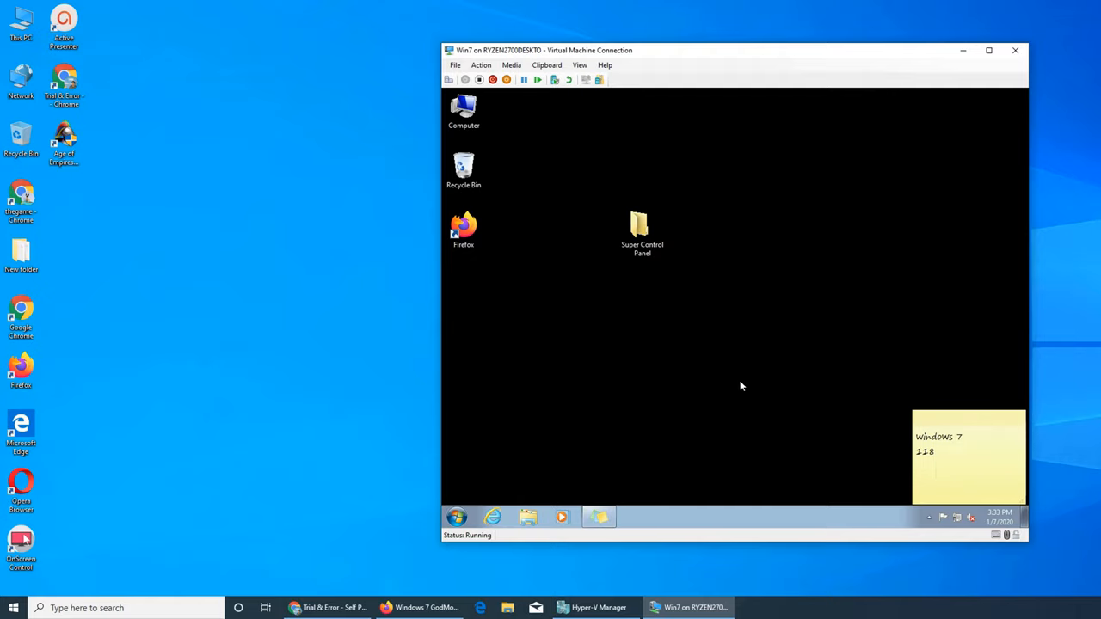
pyautogui.moveTo(697, 382)
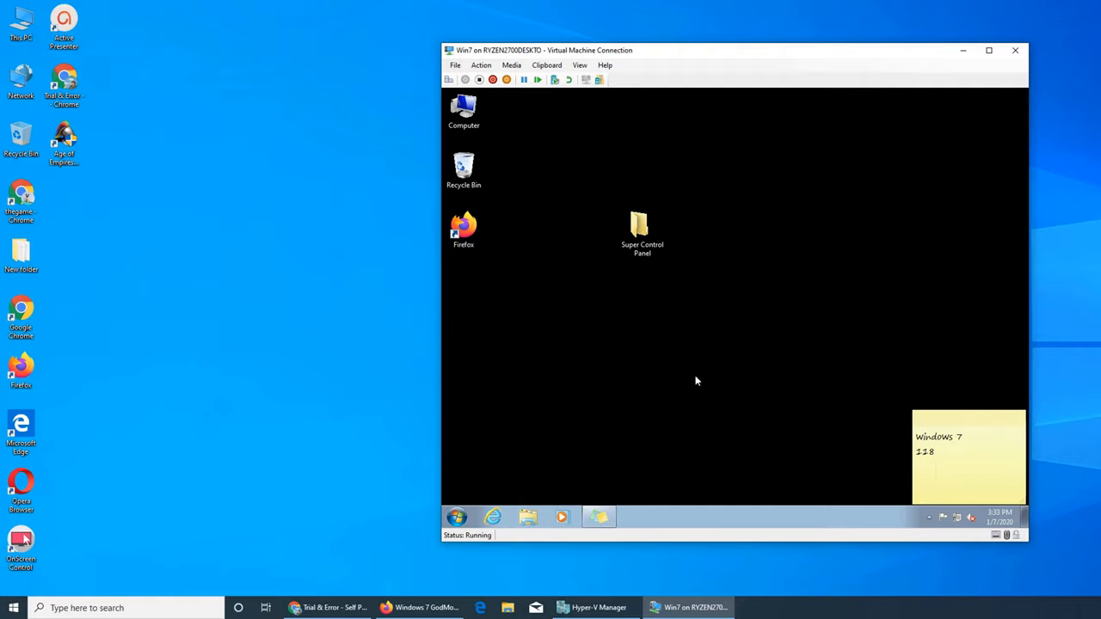
pyautogui.moveTo(523, 330)
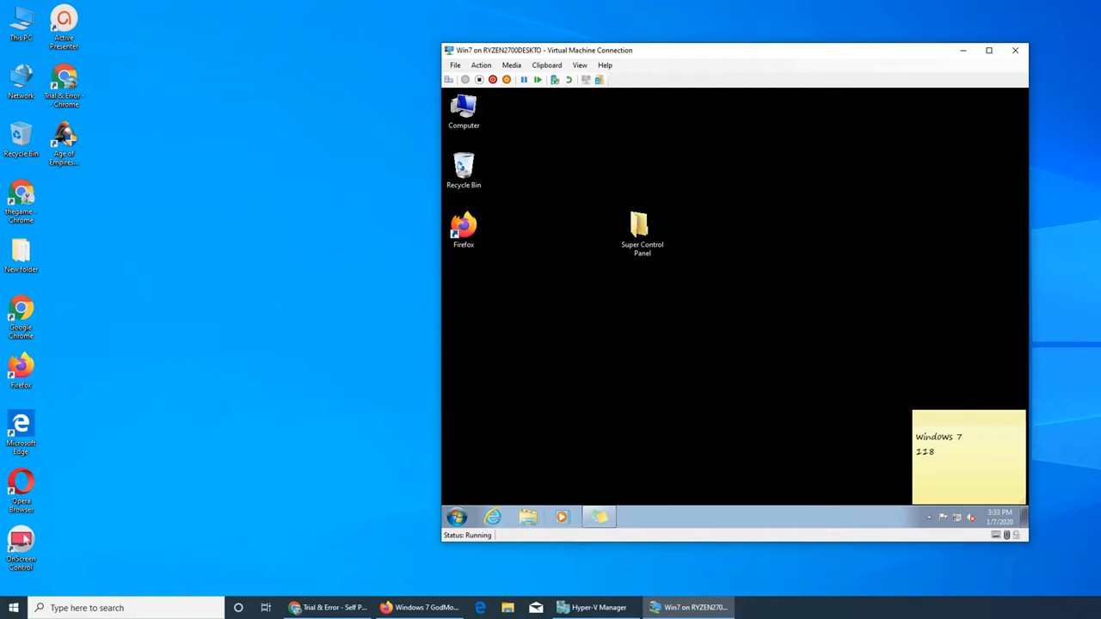
pyautogui.click(420, 607)
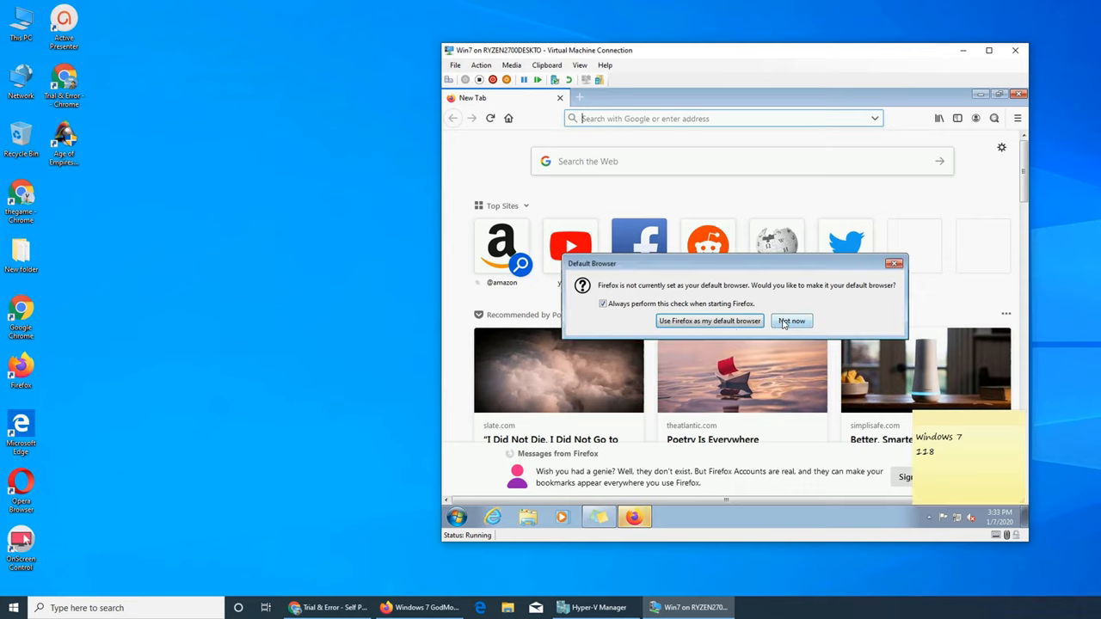
# Search Google for 'windows 7 god mode', select the GodMode GUID in the snippet, and return to the desktop.
pyautogui.click(791, 321)
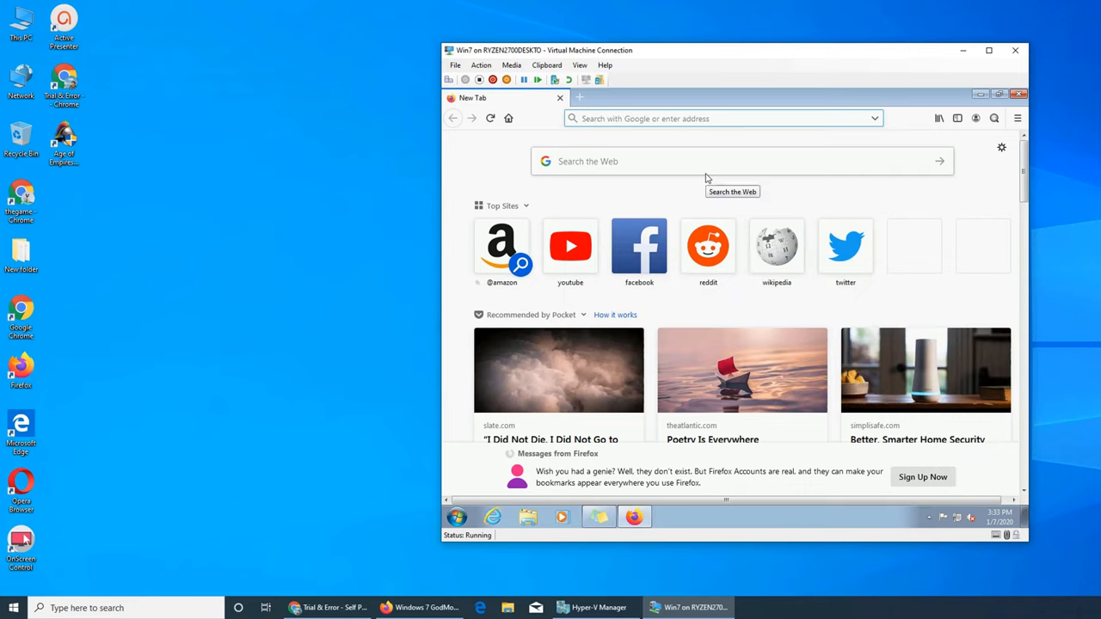
pyautogui.write('windows 7')
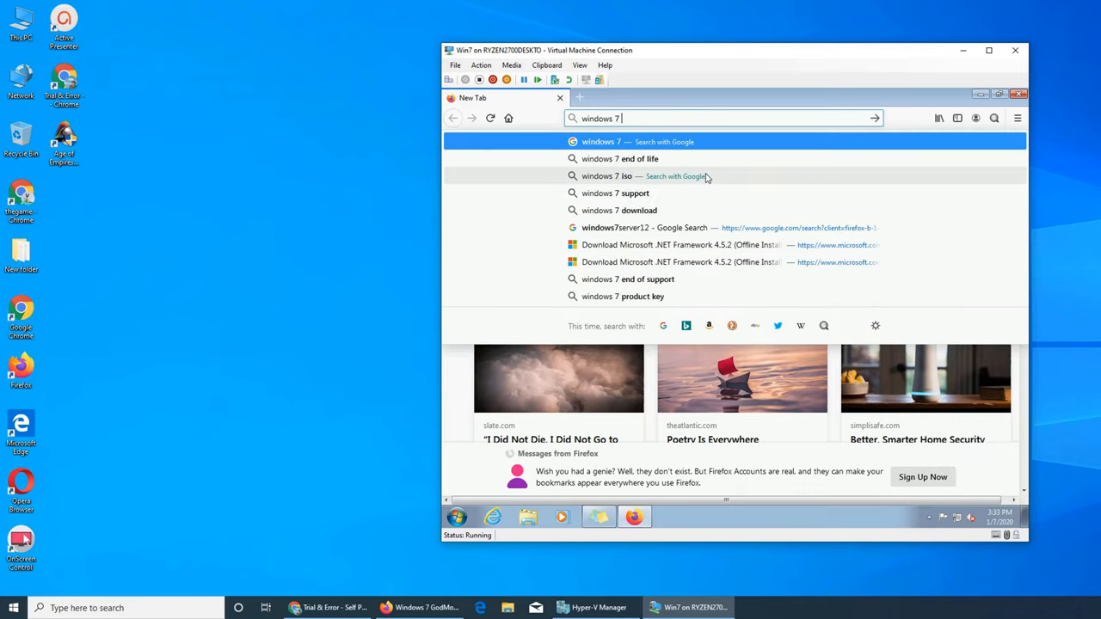
pyautogui.write('mode')
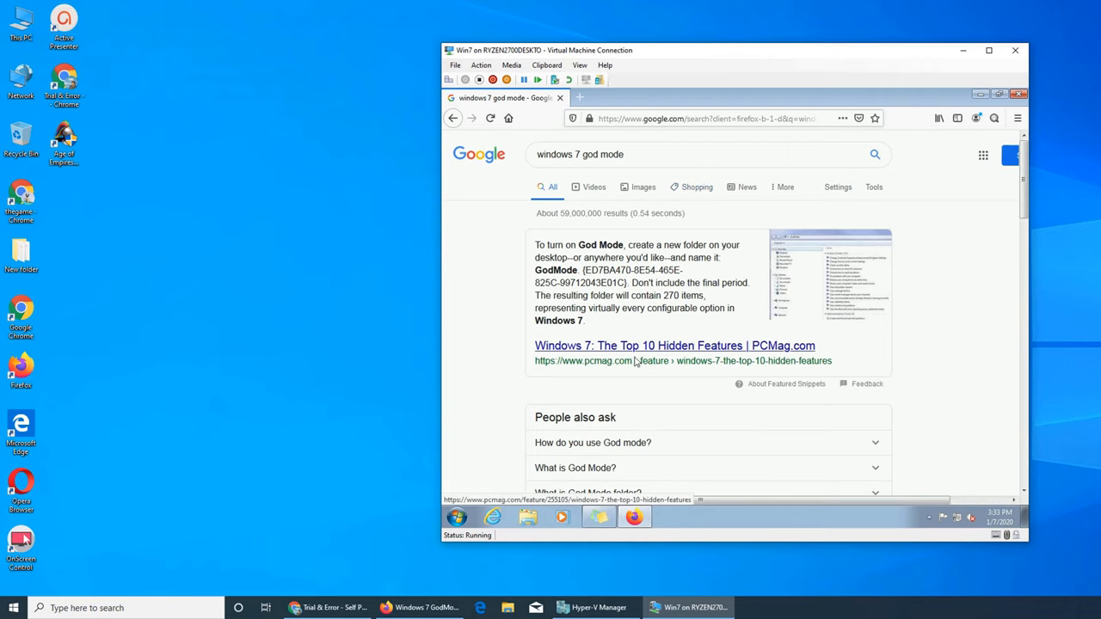
pyautogui.moveTo(685, 358)
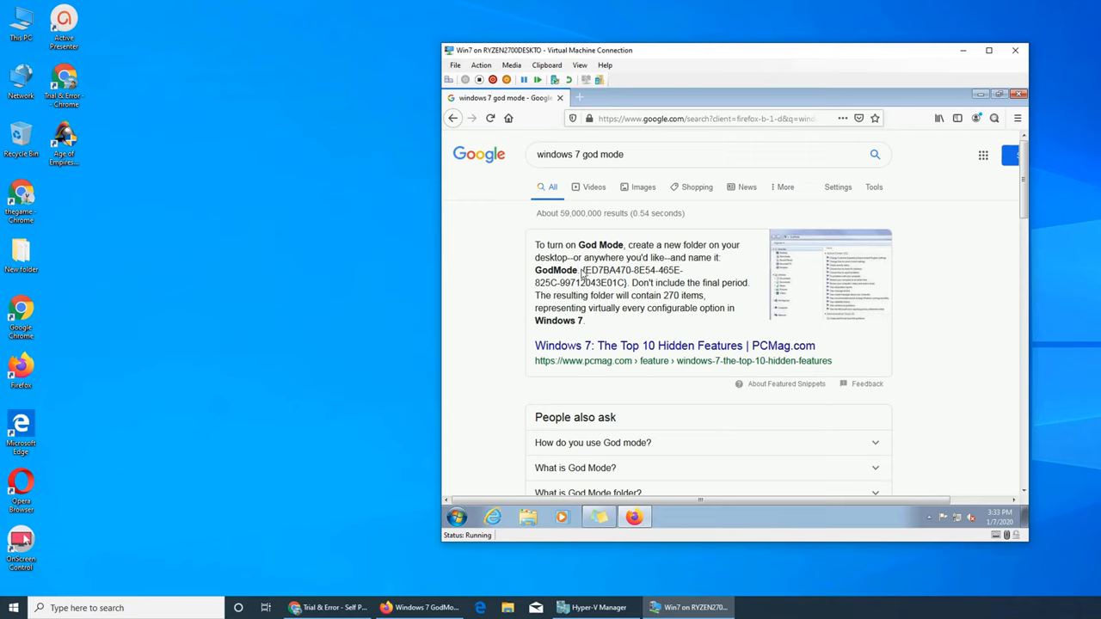
pyautogui.moveTo(581, 271); pyautogui.dragTo(626, 282)
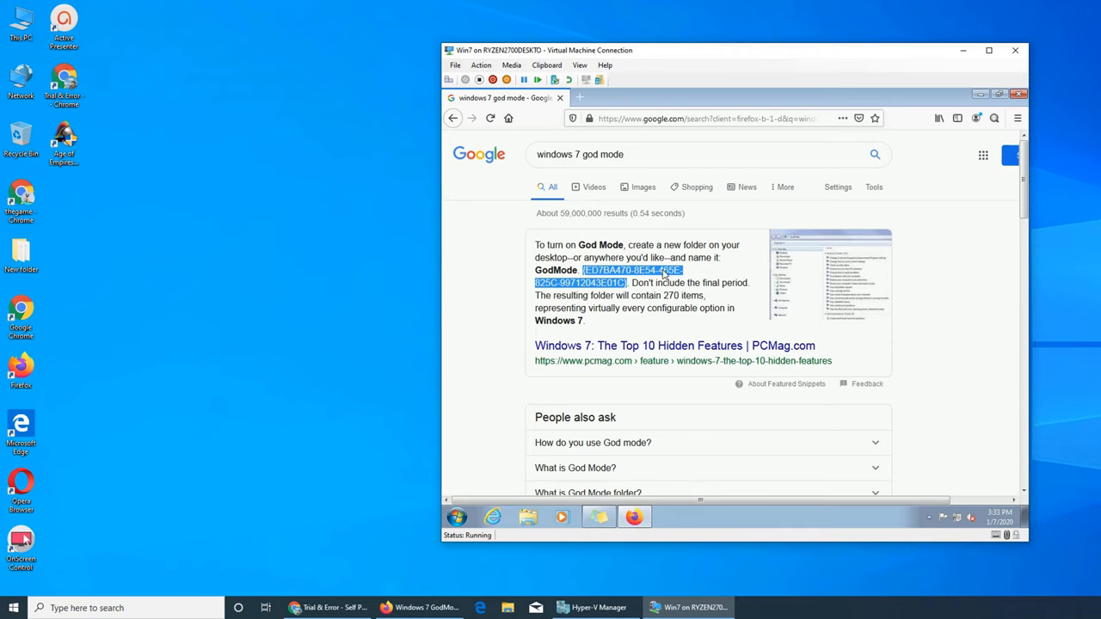
pyautogui.click(688, 607)
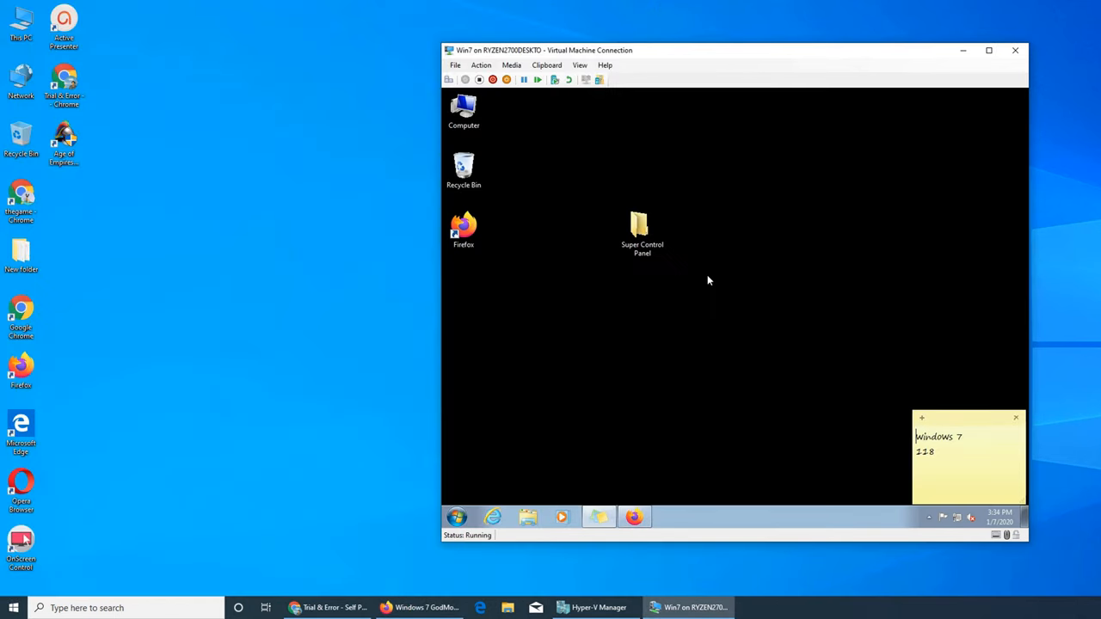
# Create a second desktop folder misnamed 'Supere' and delete it.
pyautogui.click(642, 225)
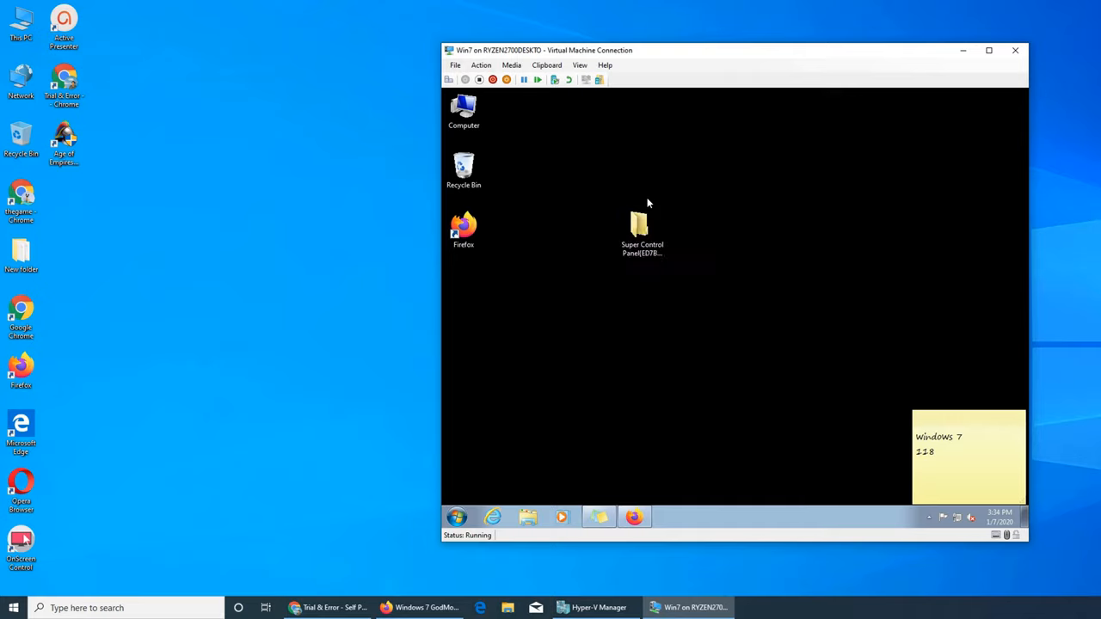
pyautogui.rightClick(650, 203)
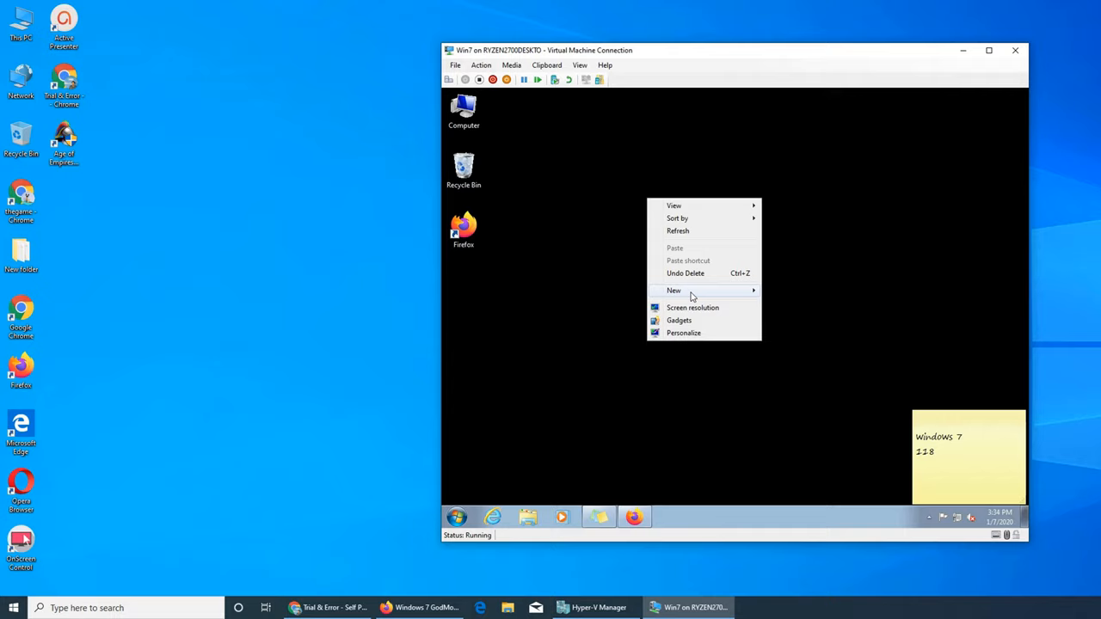
pyautogui.click(674, 289)
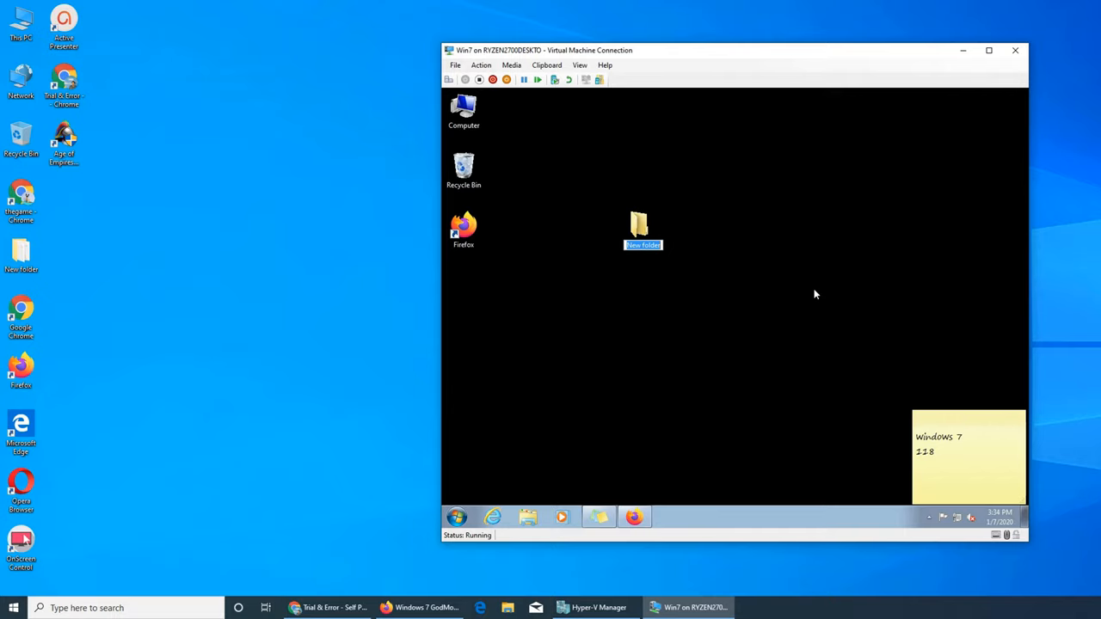
pyautogui.write('Supere')
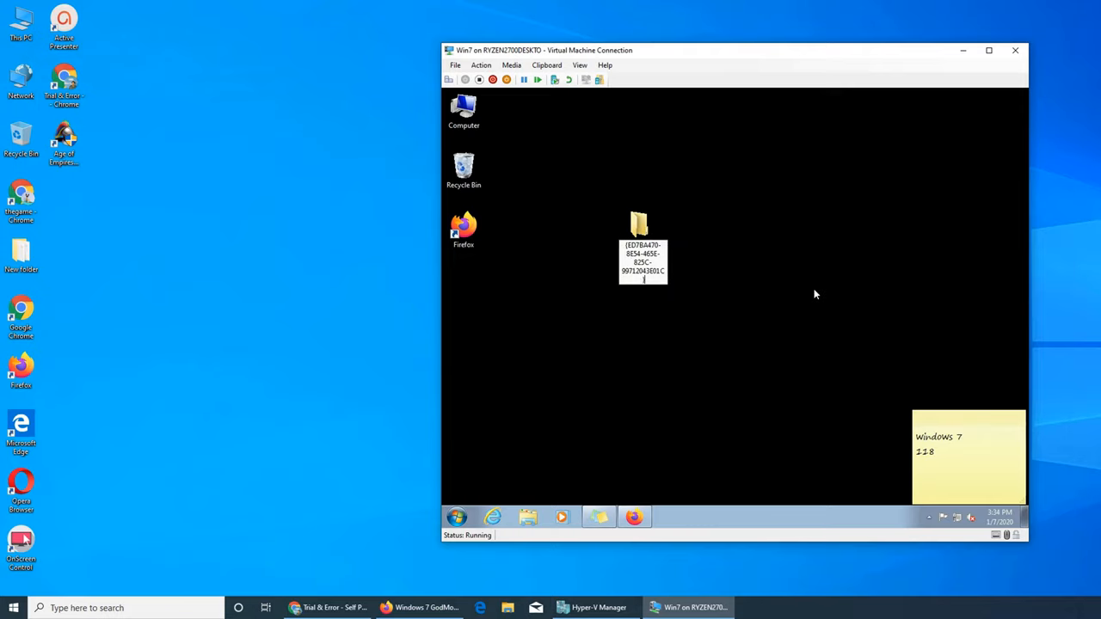
pyautogui.doubleClick(643, 227)
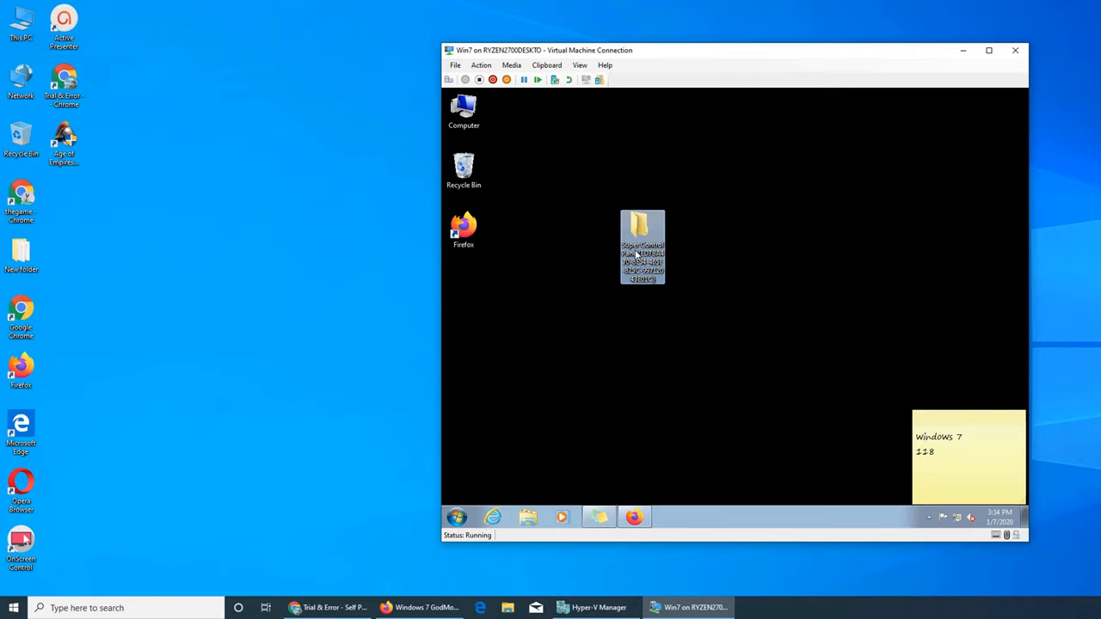
pyautogui.press('Delete')
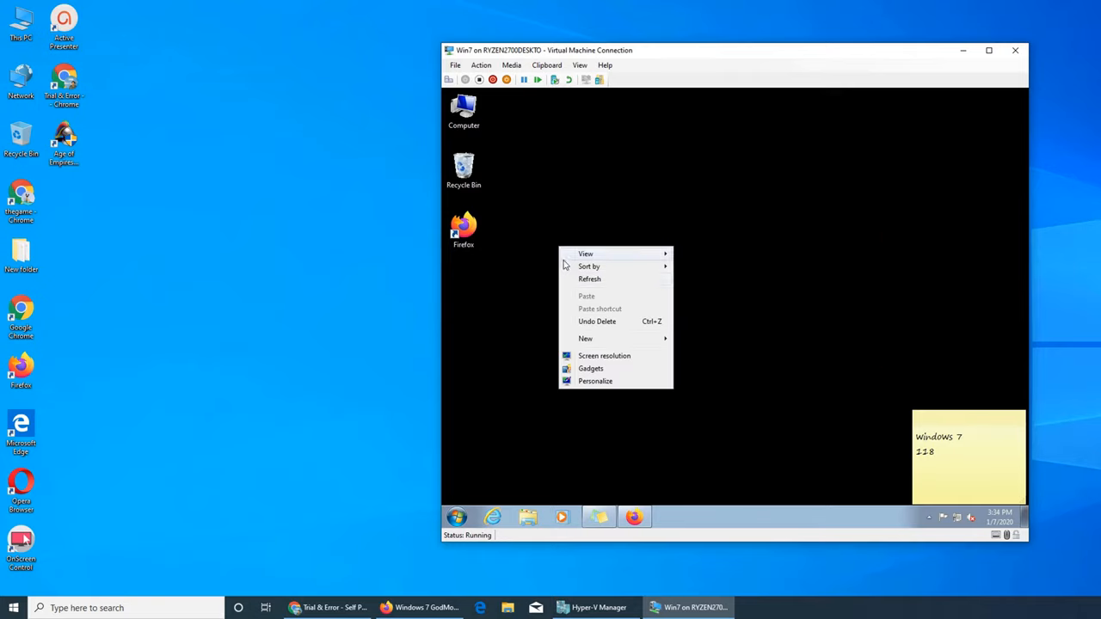
# Create a GUID-named Super Control Panel folder, find it opens empty, and return to the GodMode article.
pyautogui.click(585, 337)
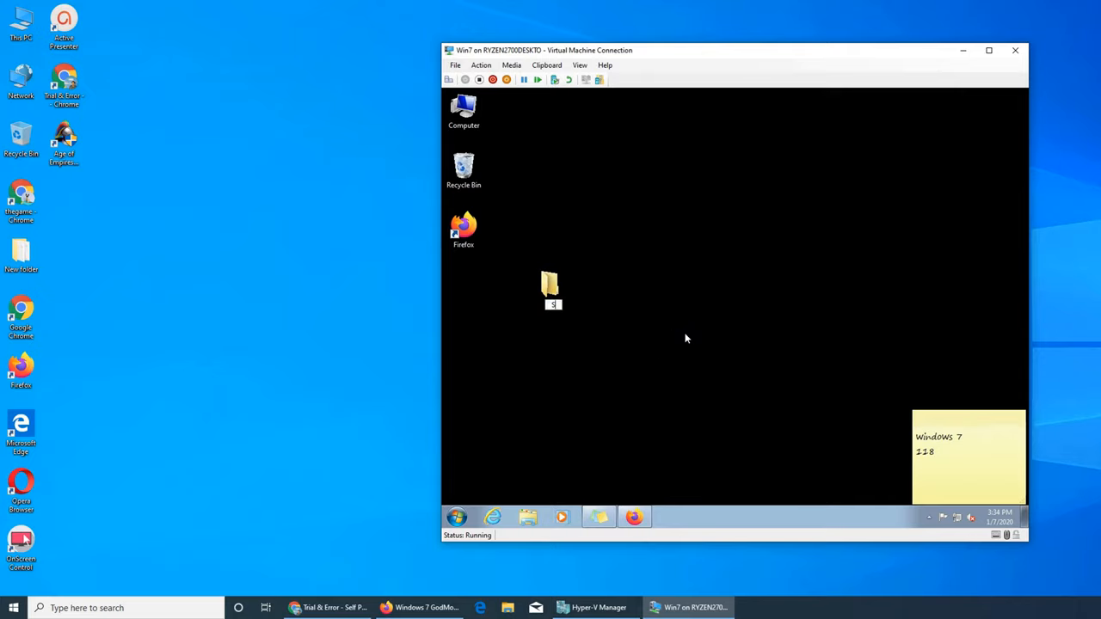
pyautogui.write('SuperControl Panel')
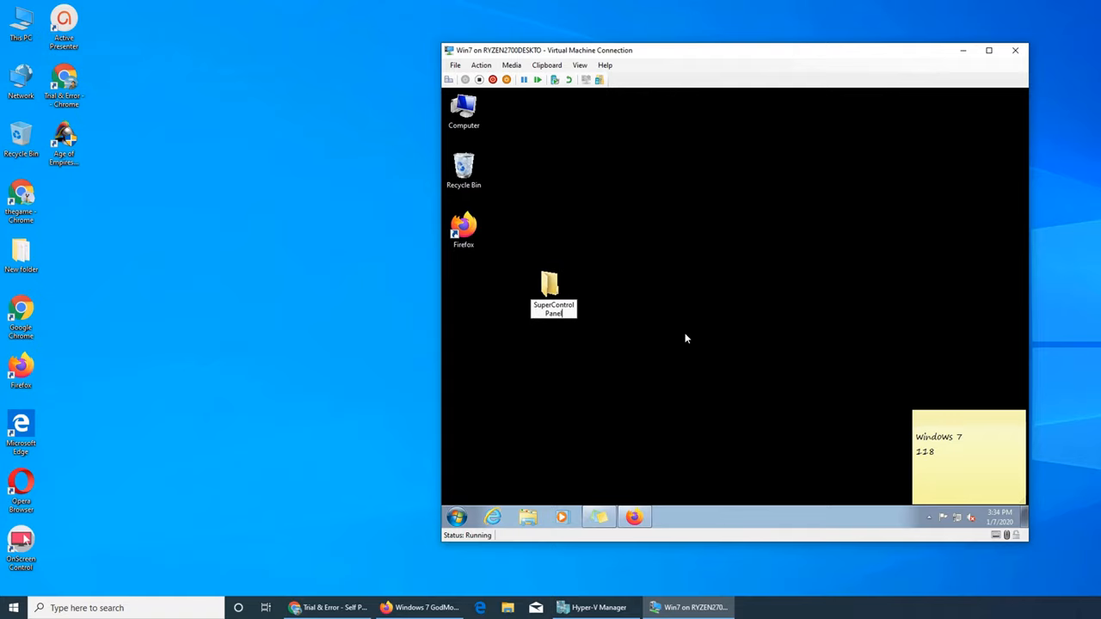
pyautogui.doubleClick(550, 284)
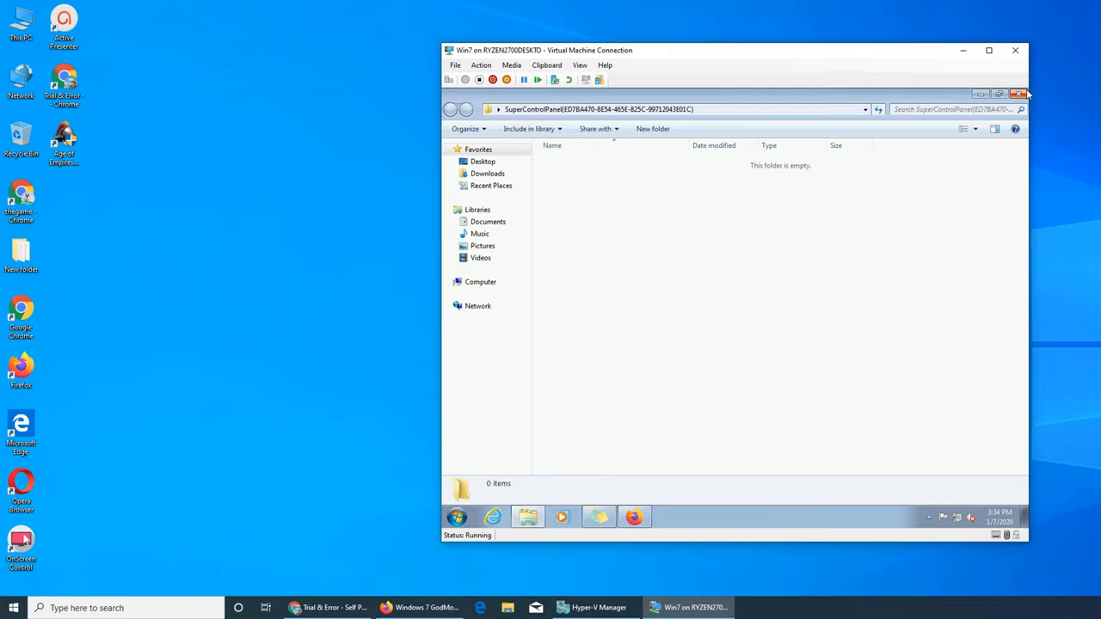
pyautogui.click(1022, 95)
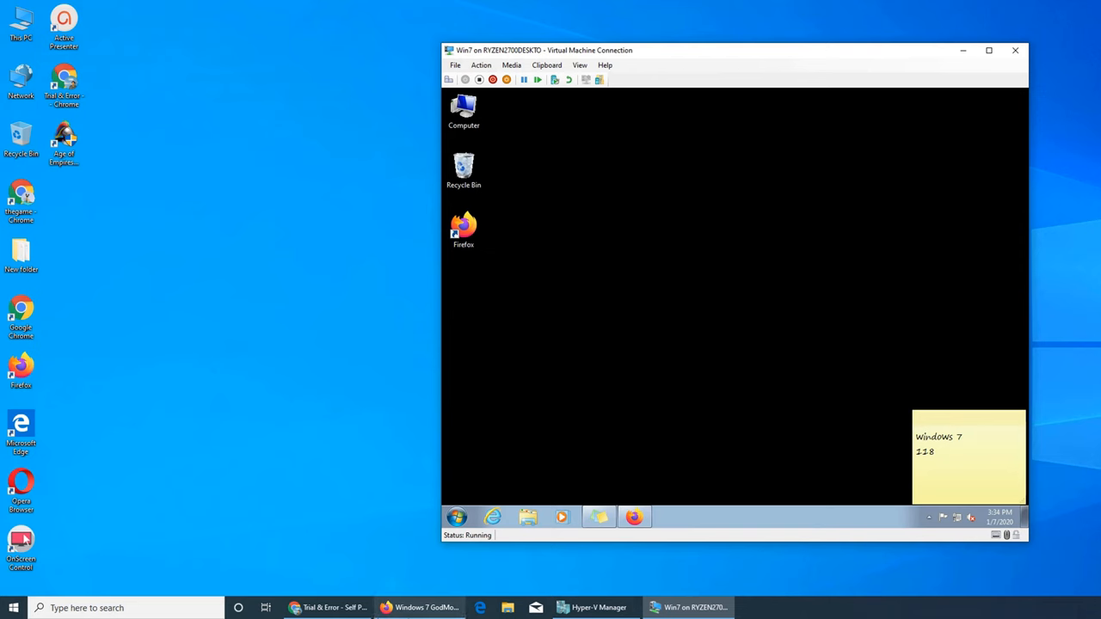
pyautogui.click(422, 607)
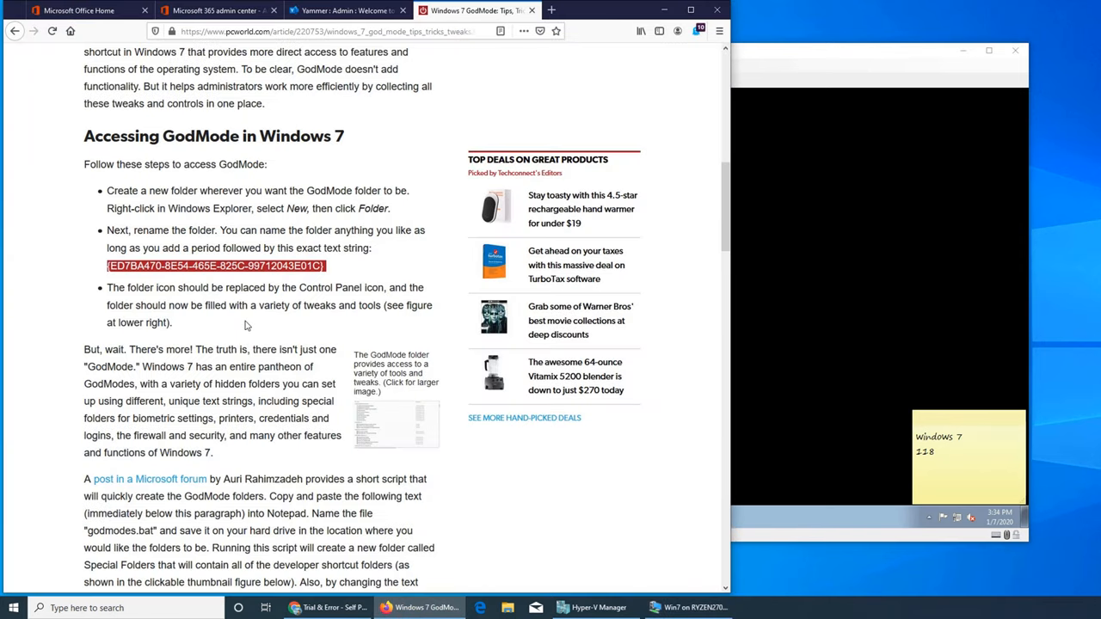
pyautogui.moveTo(289, 275)
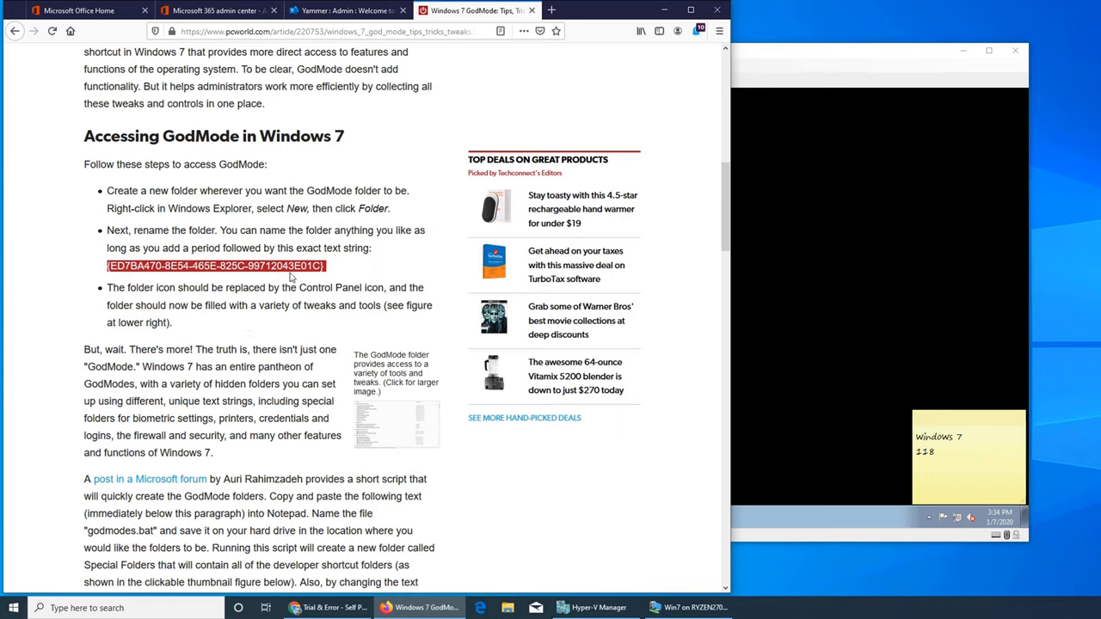
pyautogui.moveTo(191, 260)
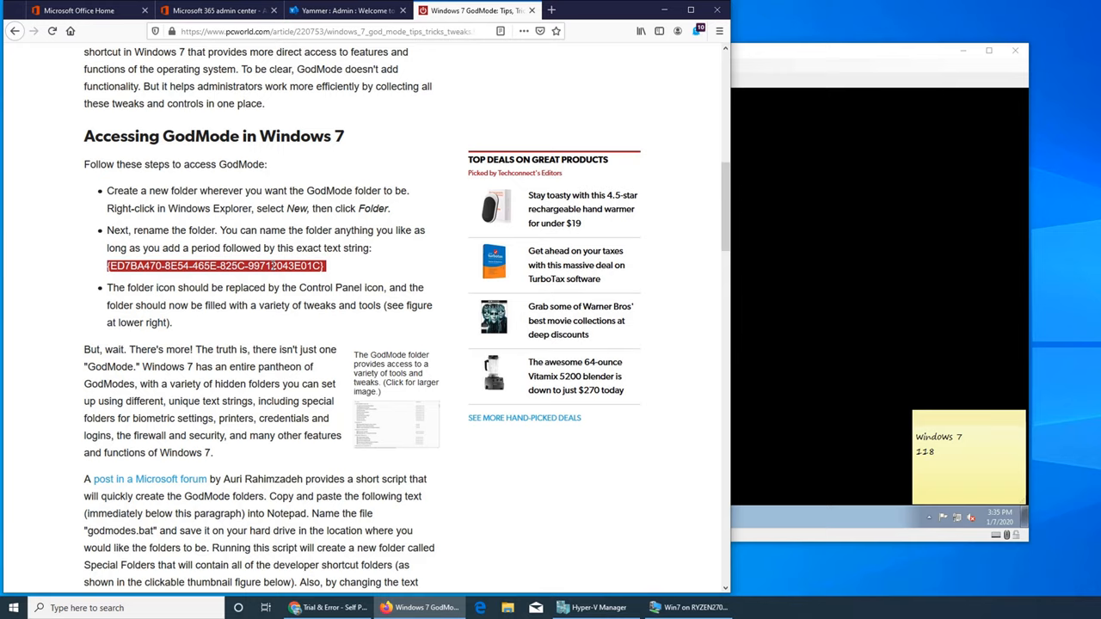
pyautogui.moveTo(268, 258)
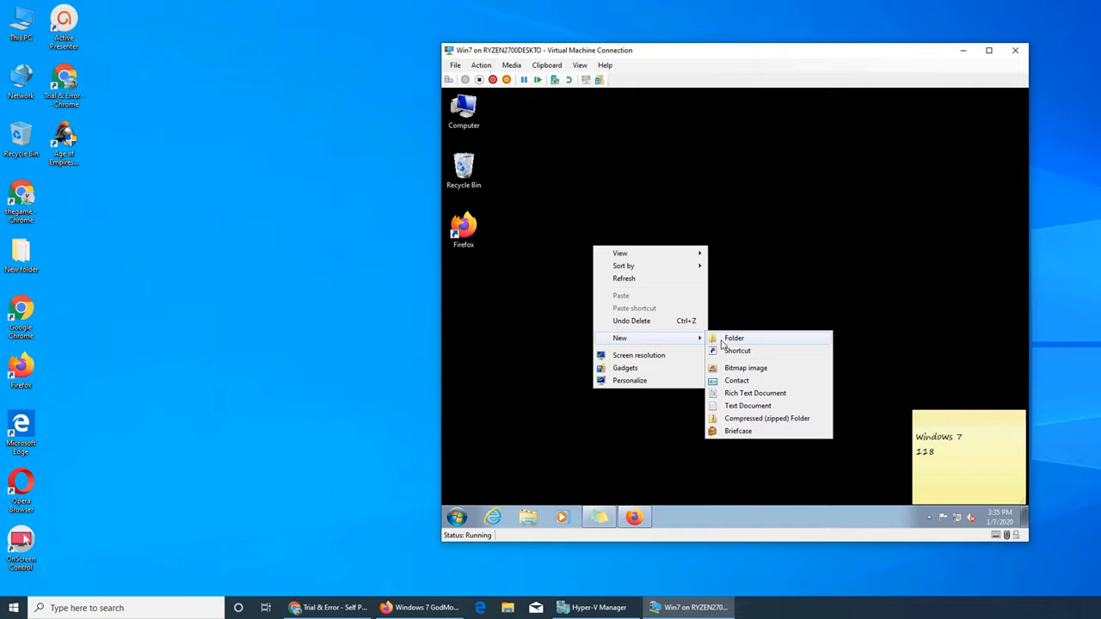
# Create a fresh GodMode-named folder on the VM desktop using the PCWorld GUID.
pyautogui.click(733, 338)
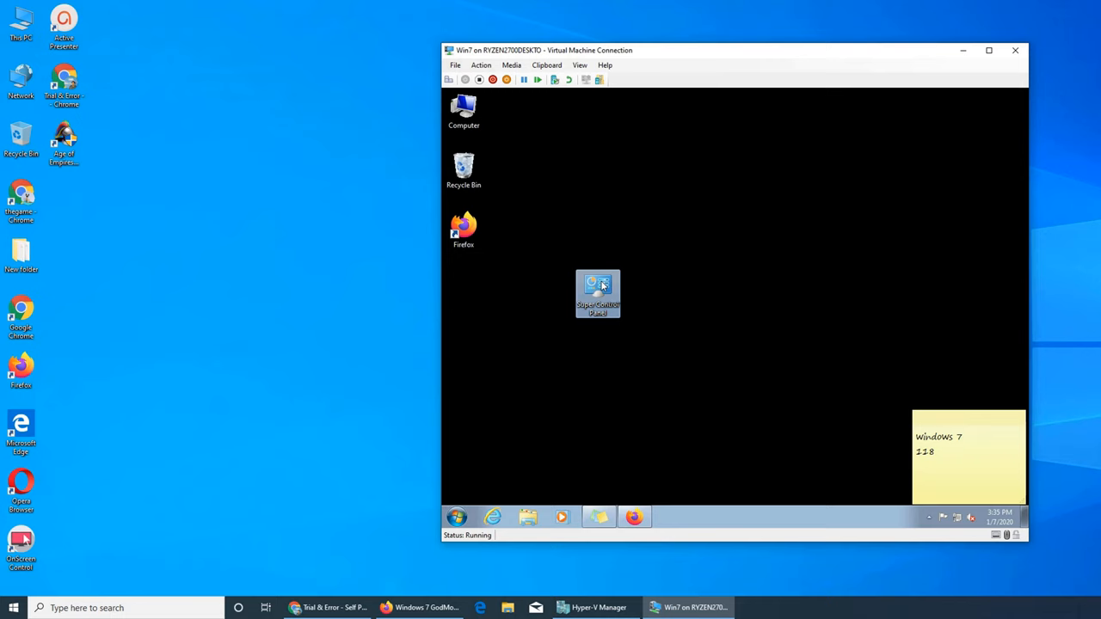
# Open the Super Control Panel folder to list its 266 GodMode settings tasks.
pyautogui.doubleClick(597, 292)
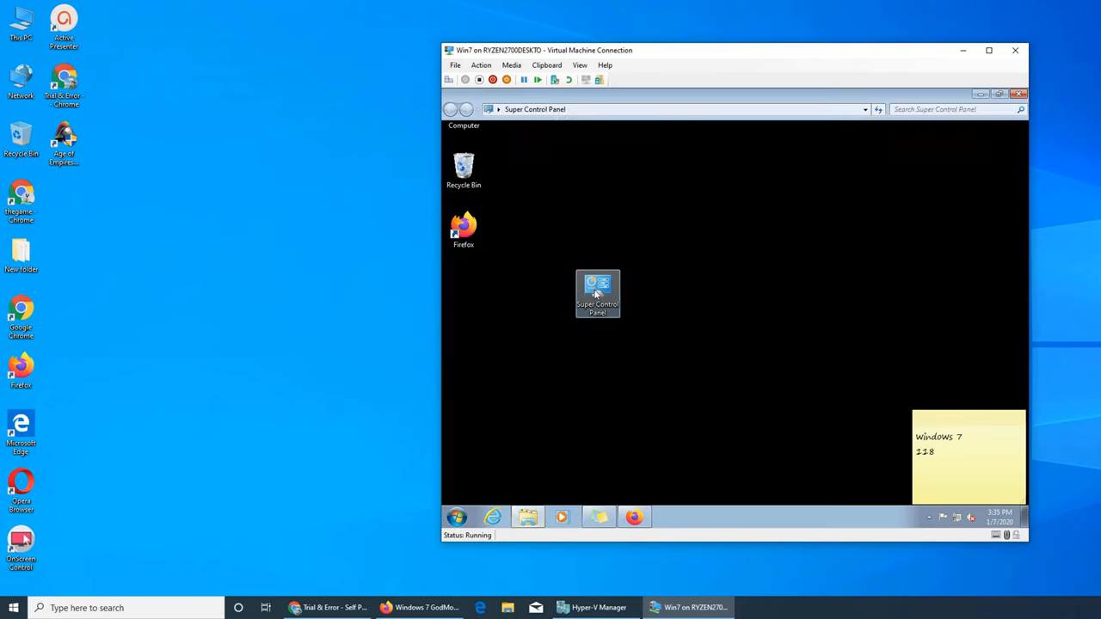
pyautogui.doubleClick(597, 292)
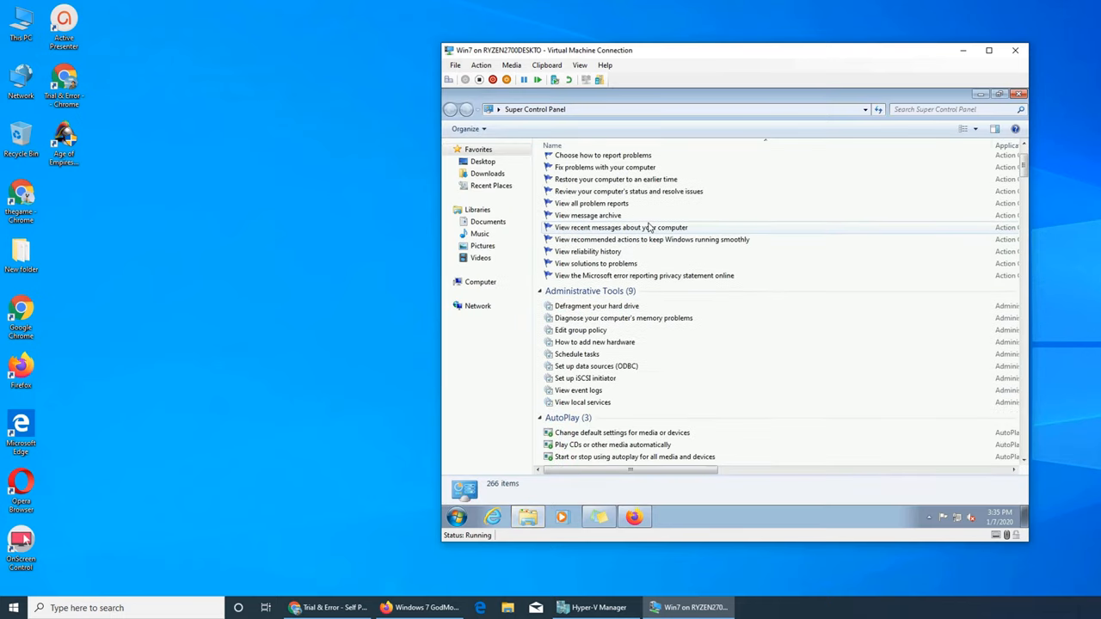
# Scroll the God Mode task list down past System, Programs and Features and Ease of Access to Folder Options.
pyautogui.scroll(-3)
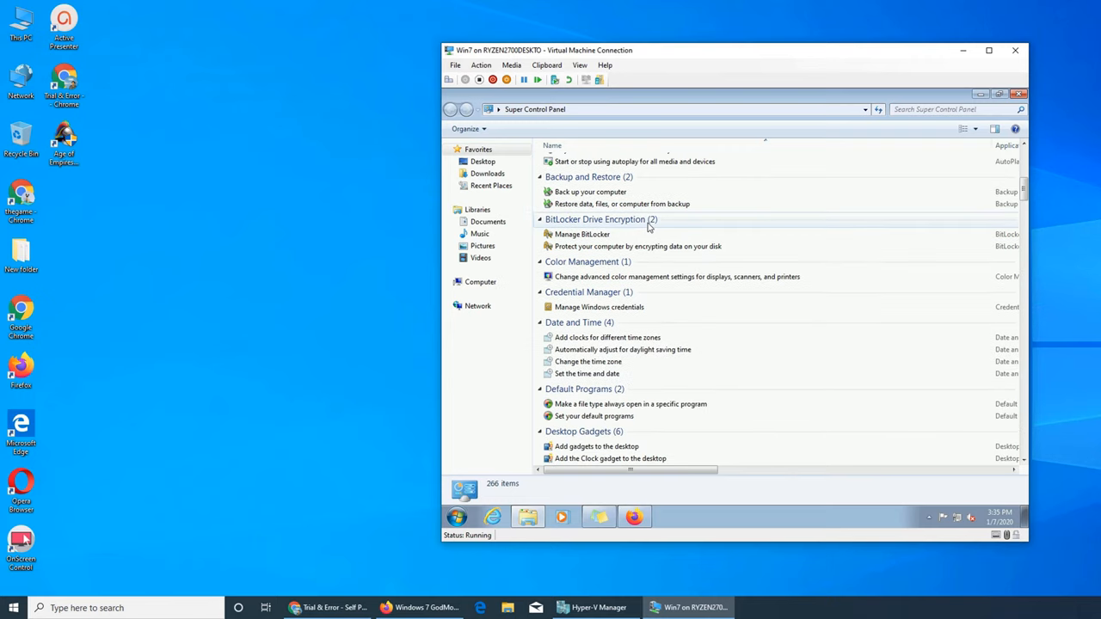
pyautogui.scroll(-3)
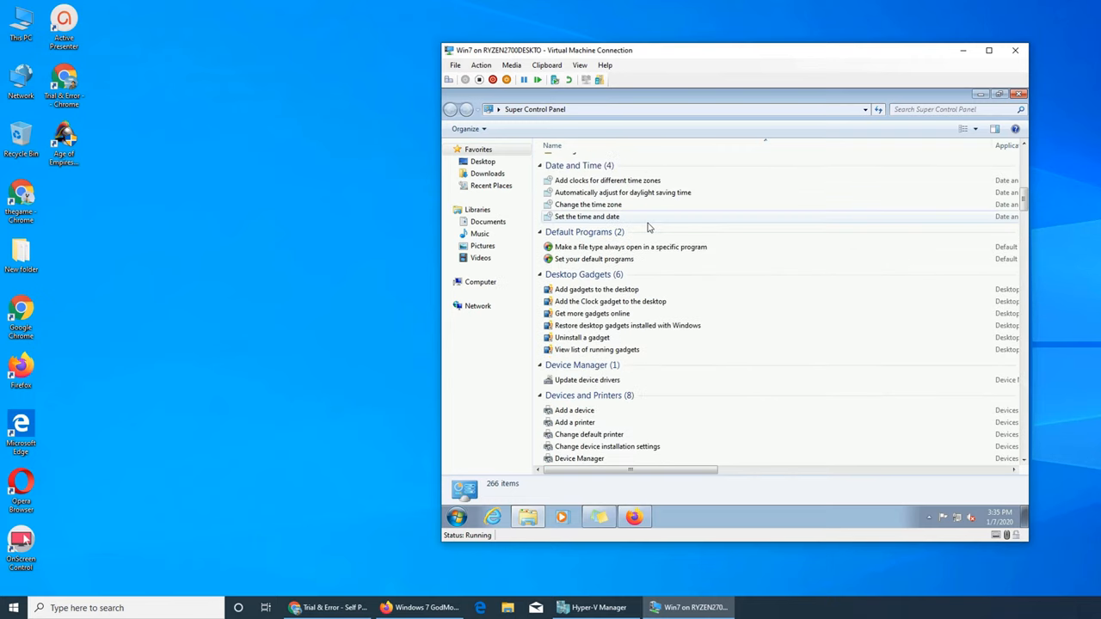
pyautogui.scroll(-3)
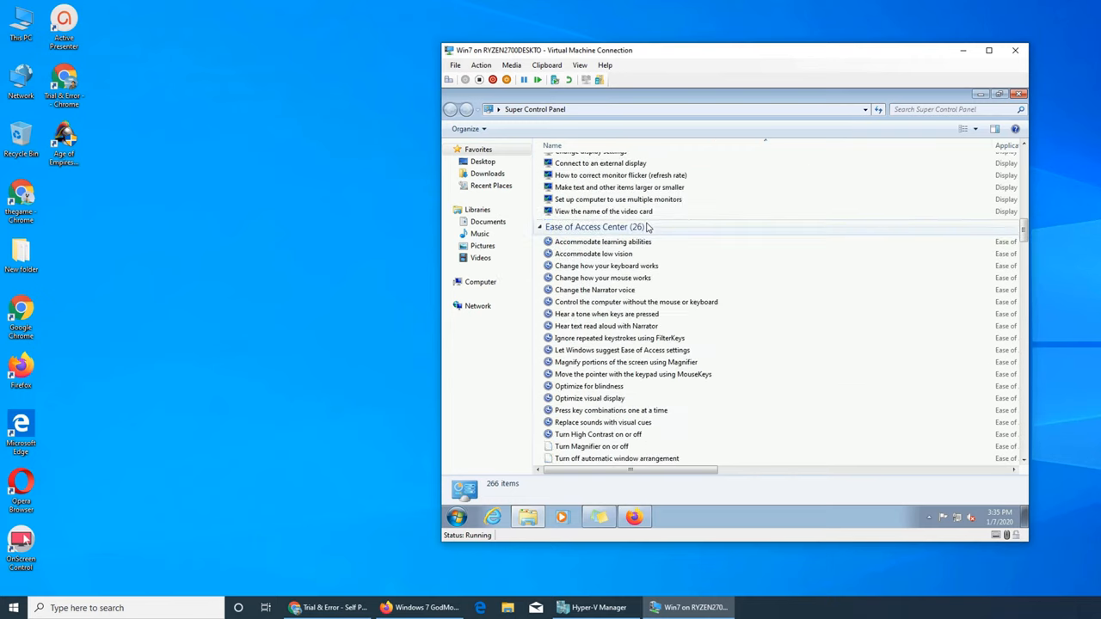
pyautogui.scroll(-3)
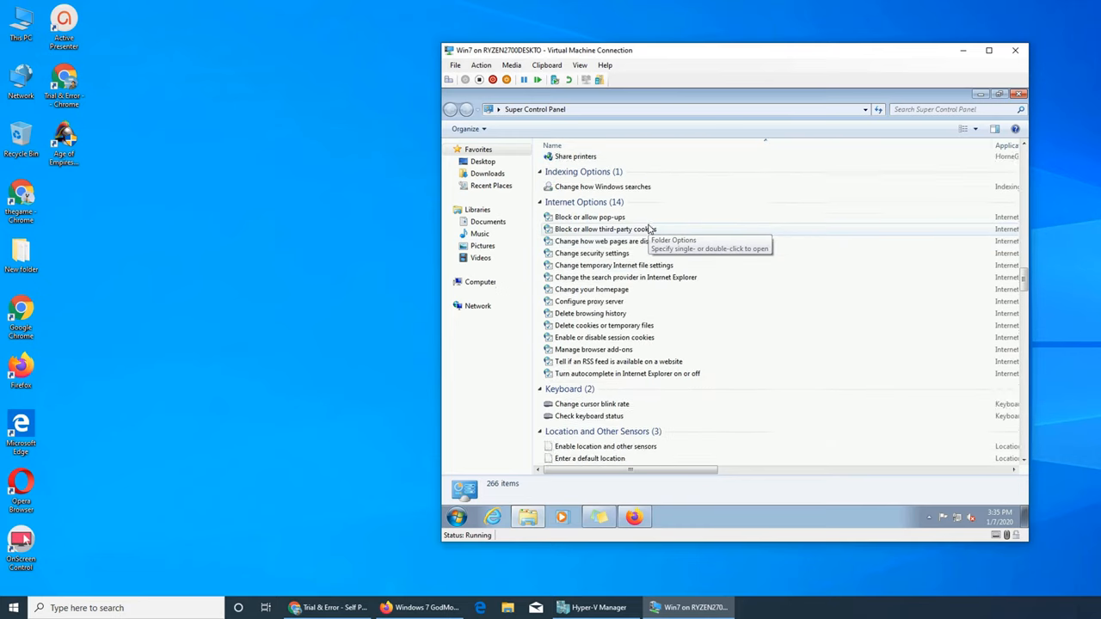
pyautogui.scroll(-3)
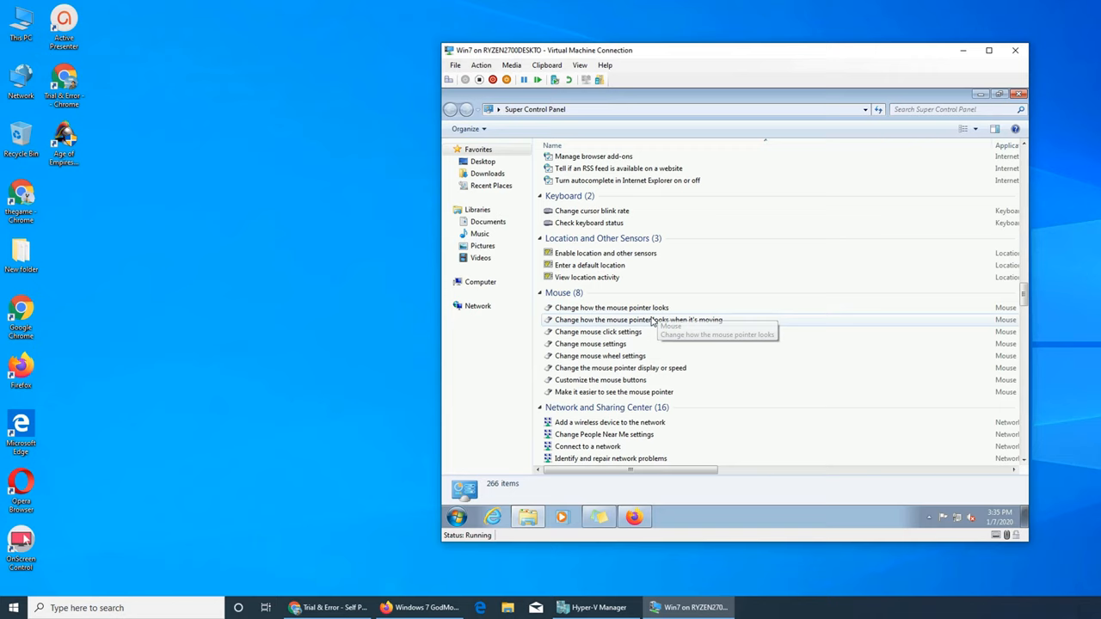
pyautogui.scroll(-3)
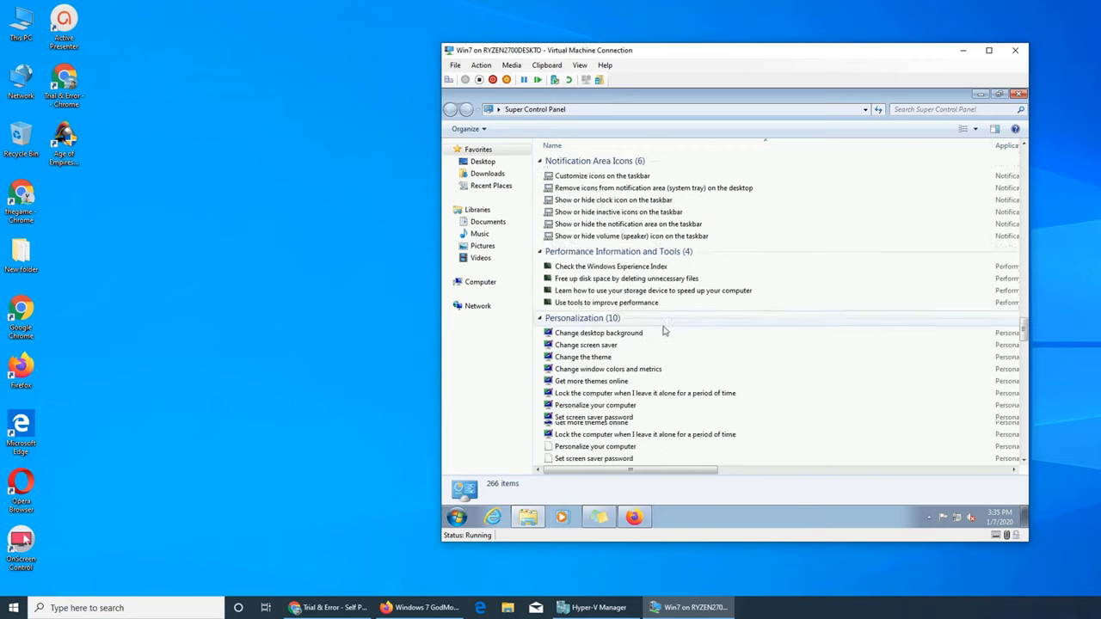
pyautogui.scroll(-3)
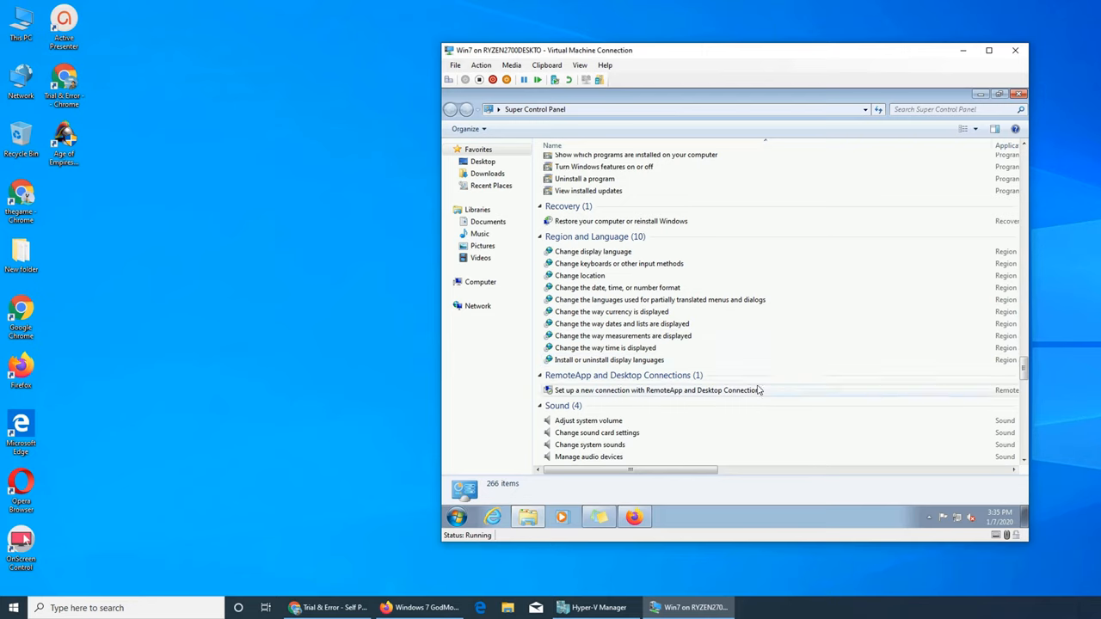
pyautogui.scroll(-3)
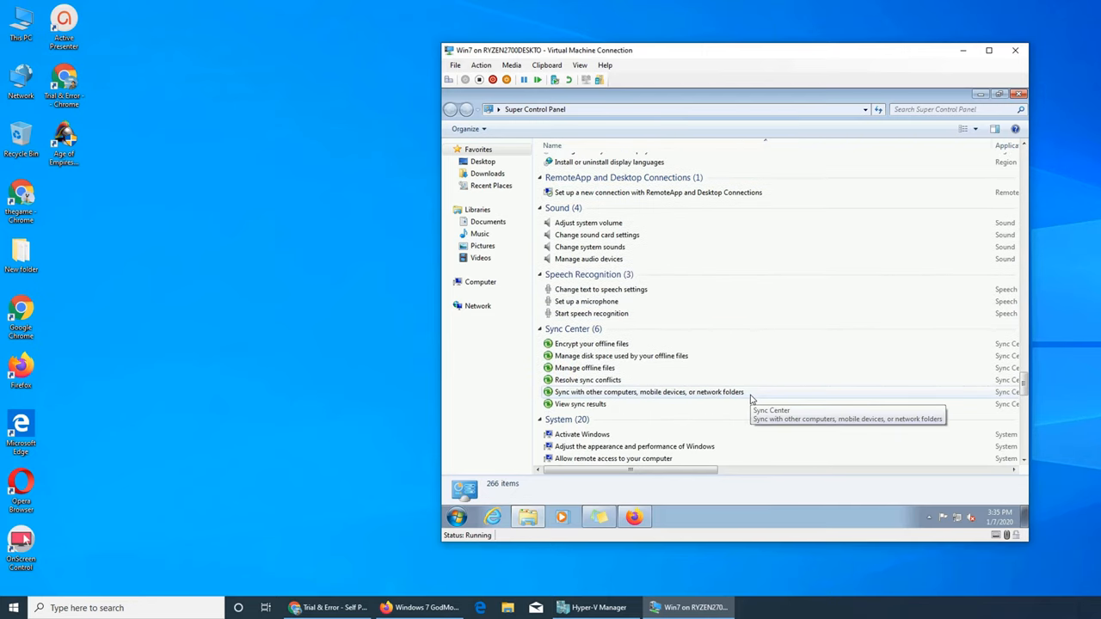
pyautogui.scroll(-3)
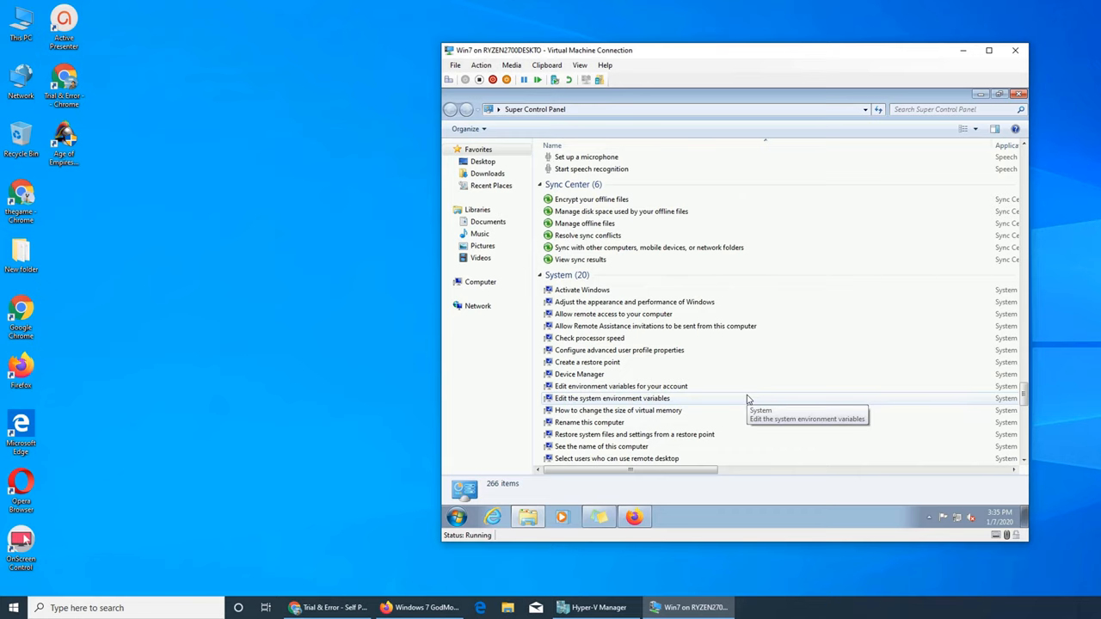
pyautogui.moveTo(747, 398)
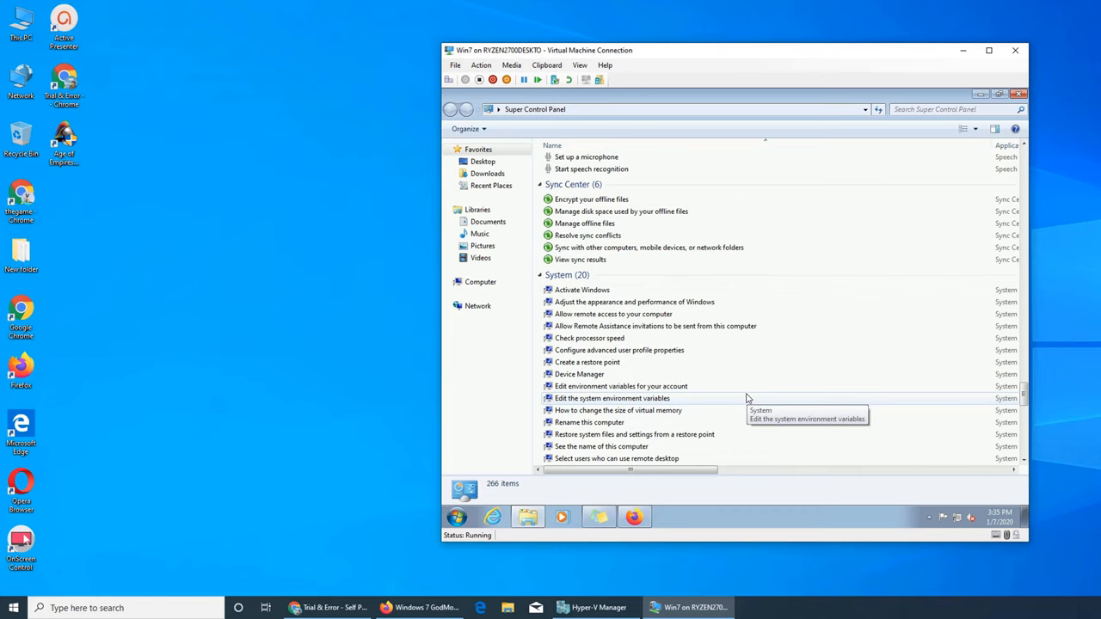
pyautogui.scroll(-3)
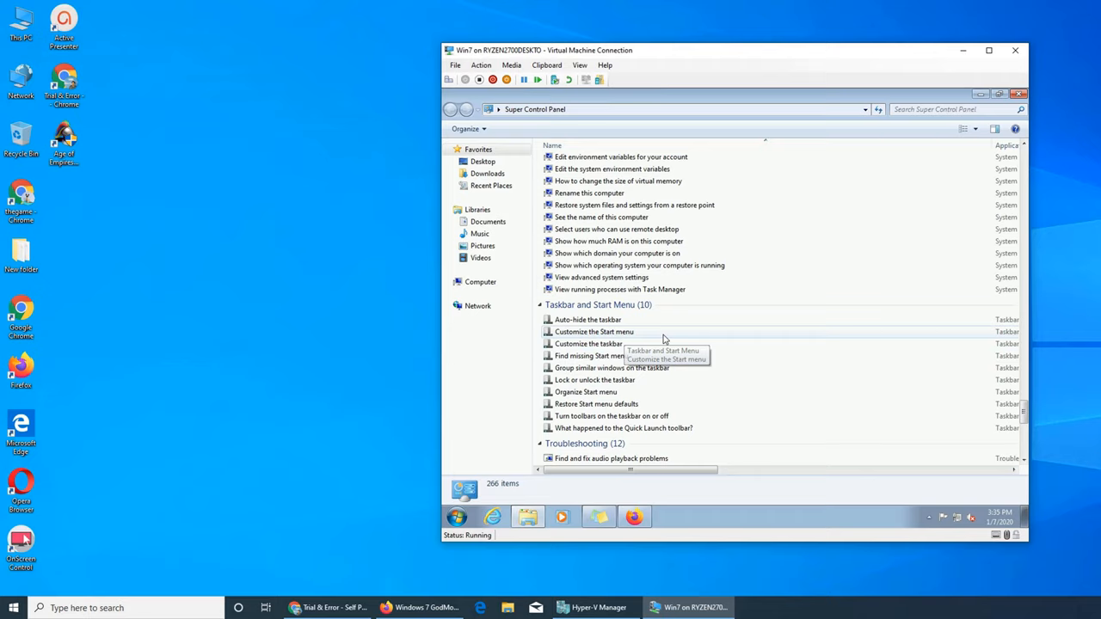
pyautogui.moveTo(729, 306)
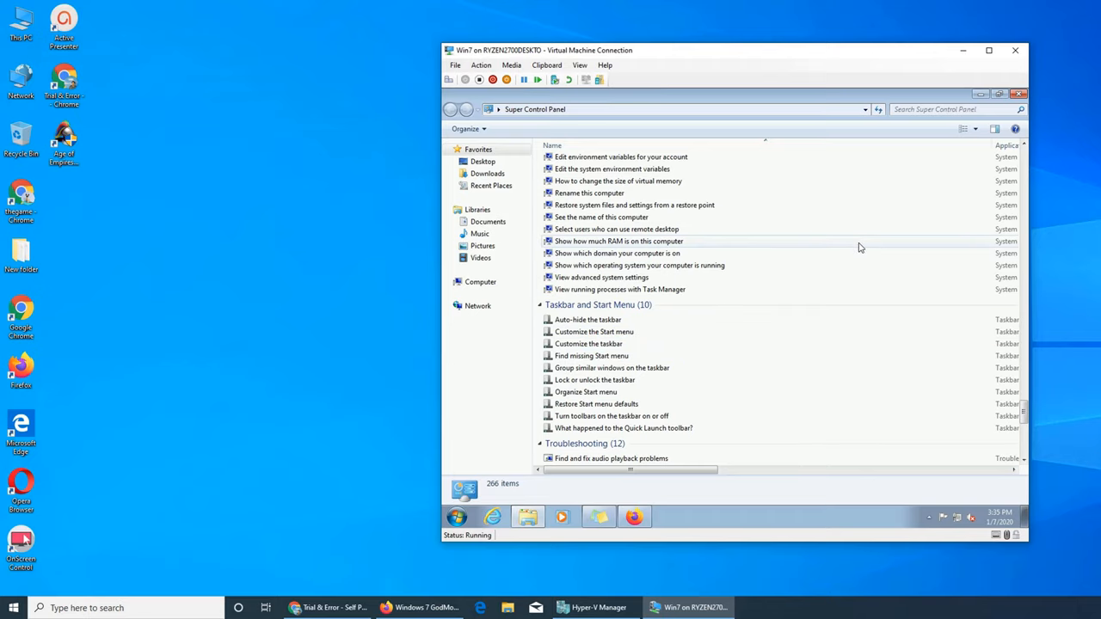
pyautogui.scroll(-3)
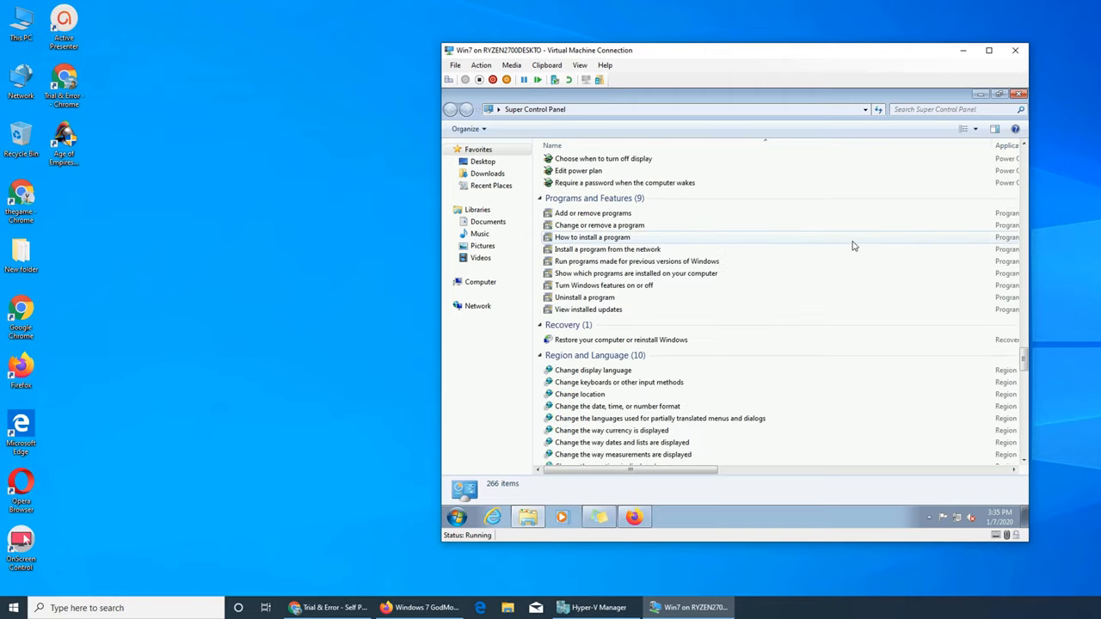
pyautogui.scroll(-3)
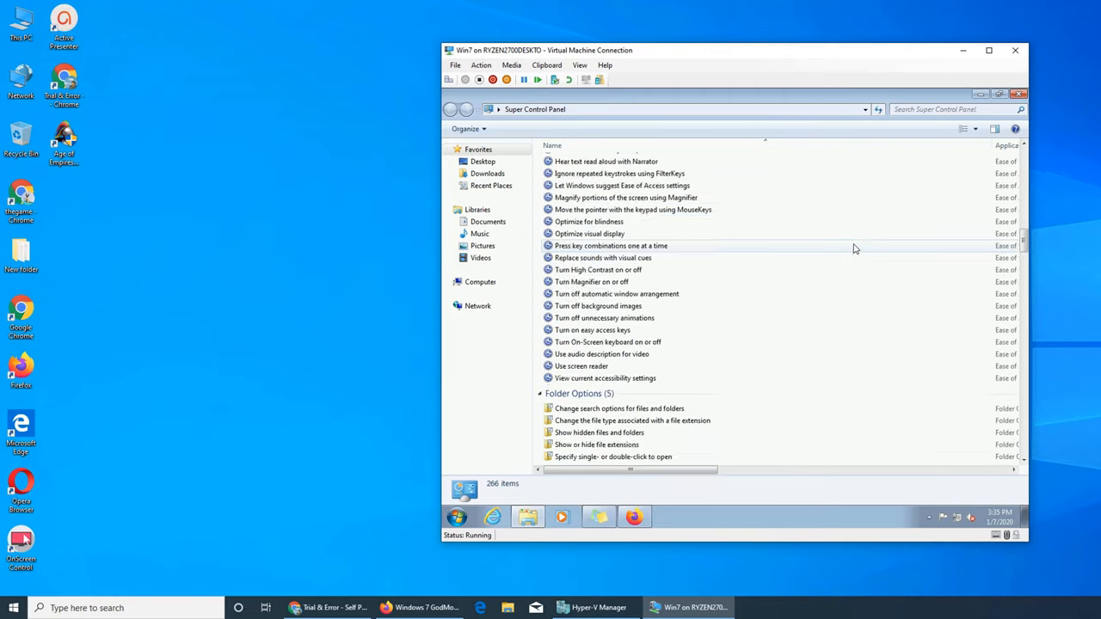
pyautogui.scroll(-3)
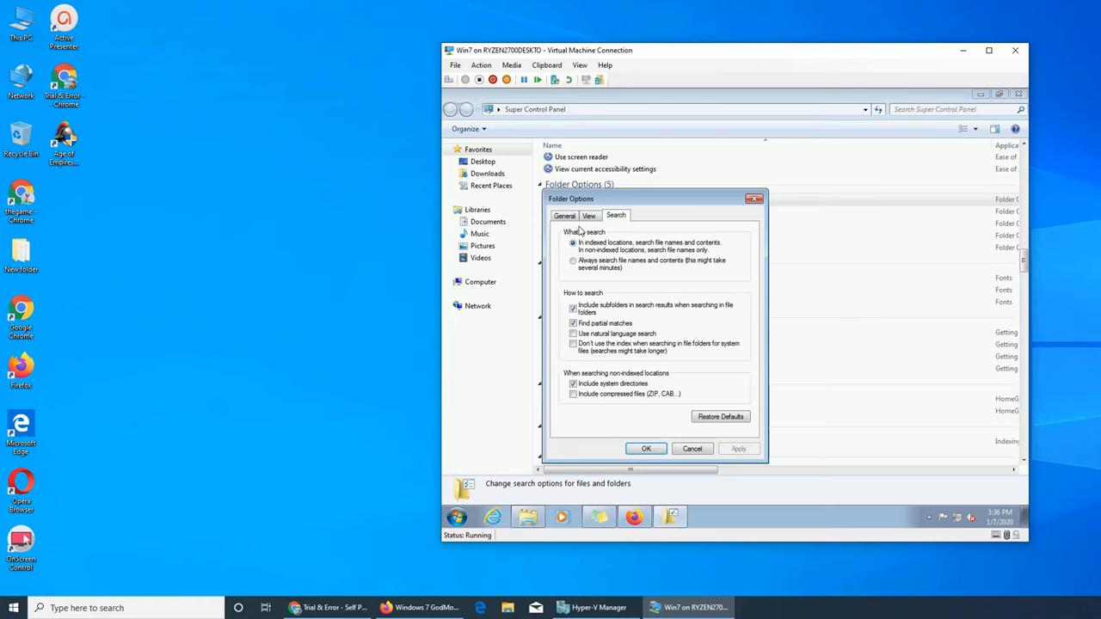
pyautogui.click(565, 215)
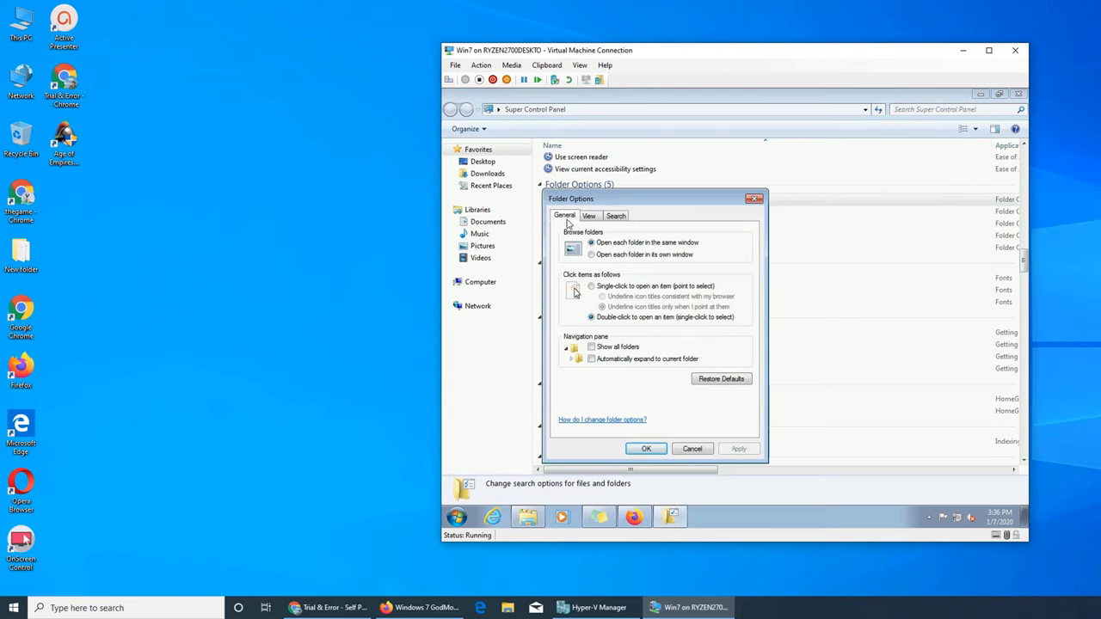
pyautogui.moveTo(544, 251)
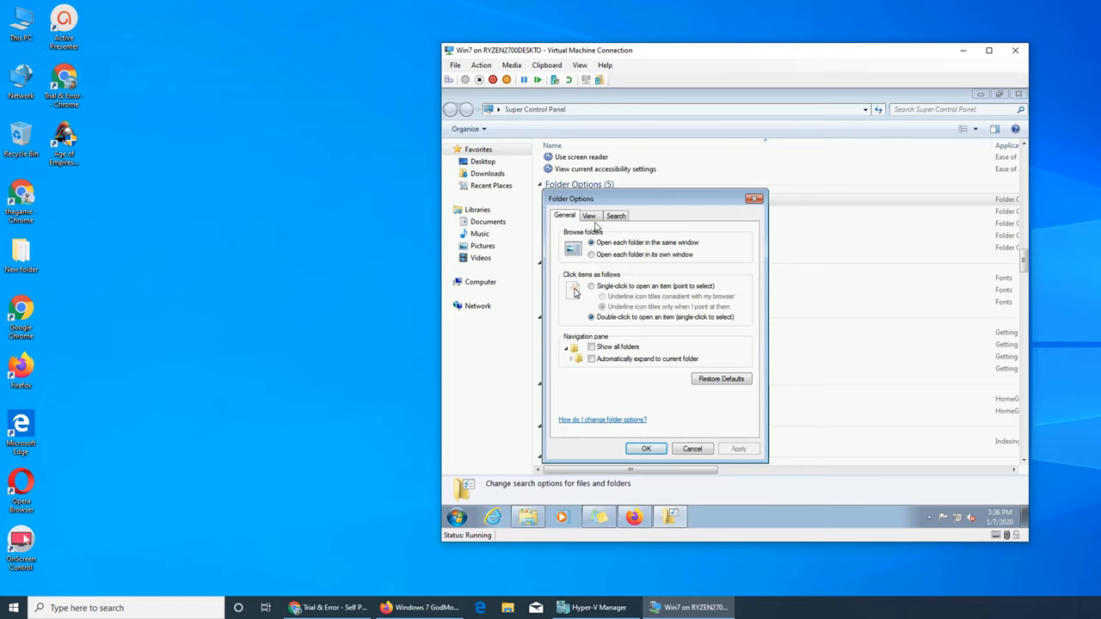
pyautogui.click(588, 215)
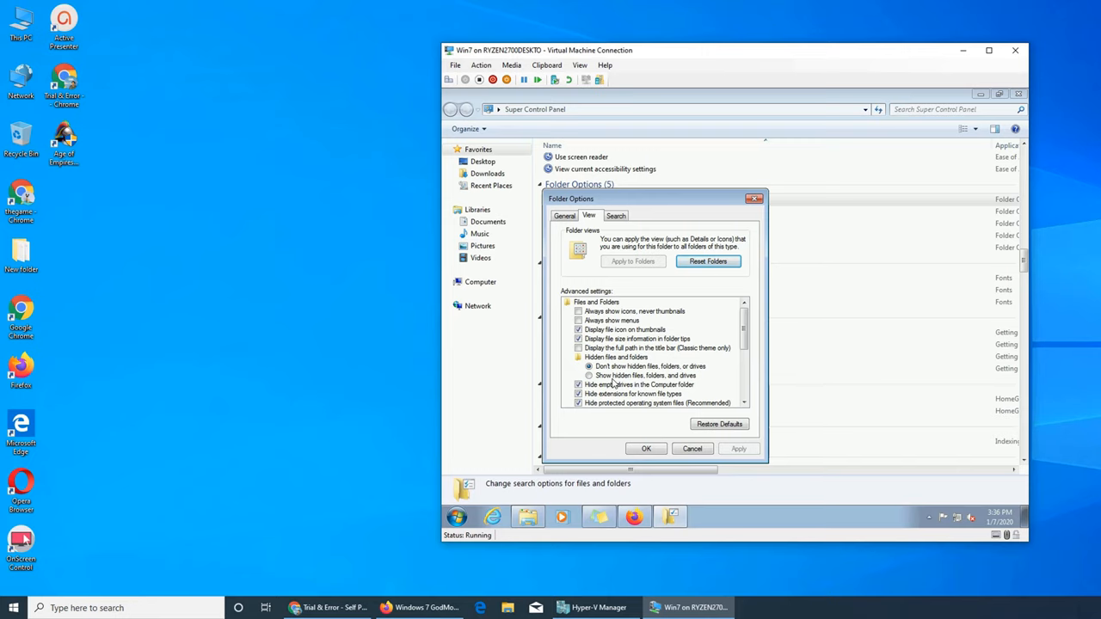
pyautogui.click(647, 448)
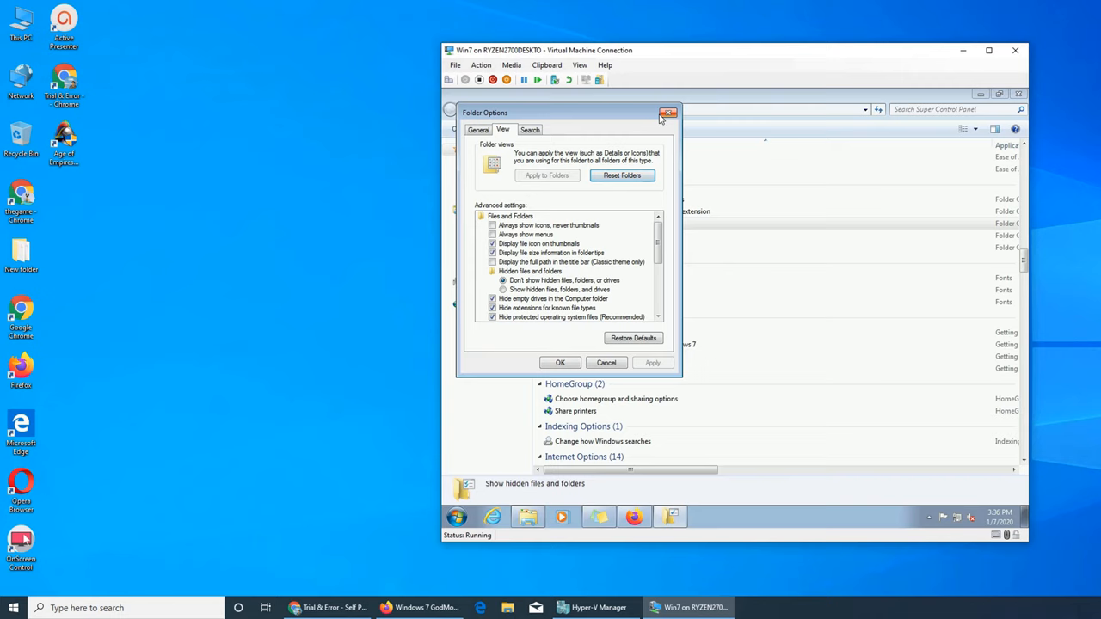
pyautogui.click(669, 114)
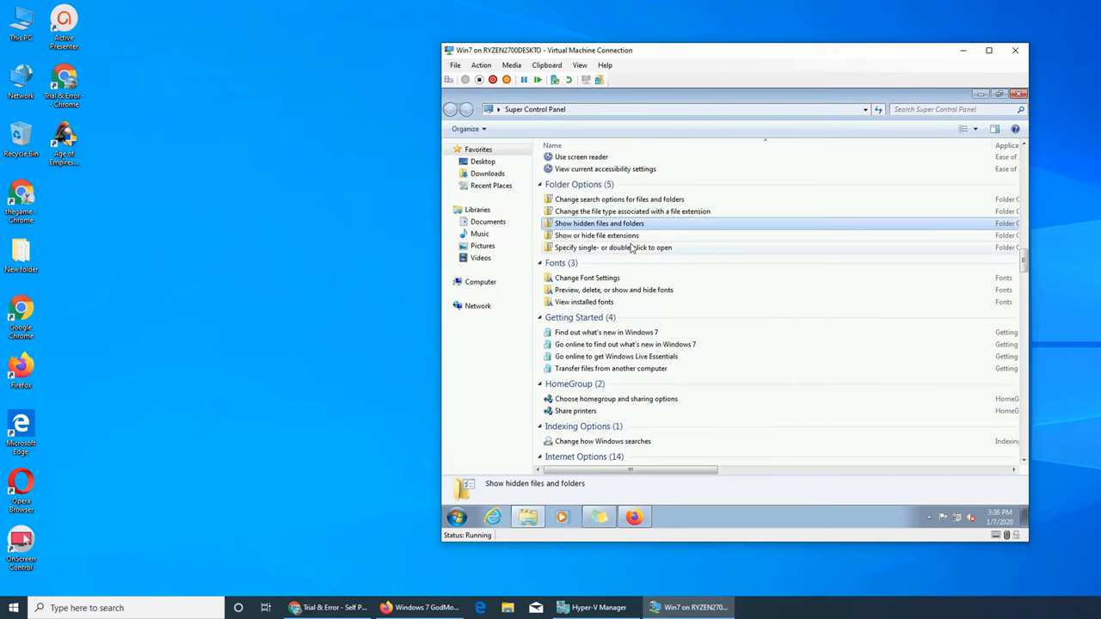
# Scroll the Super Control Panel list back to the Action Center and Administrative Tools tasks at the top.
pyautogui.scroll(-3)
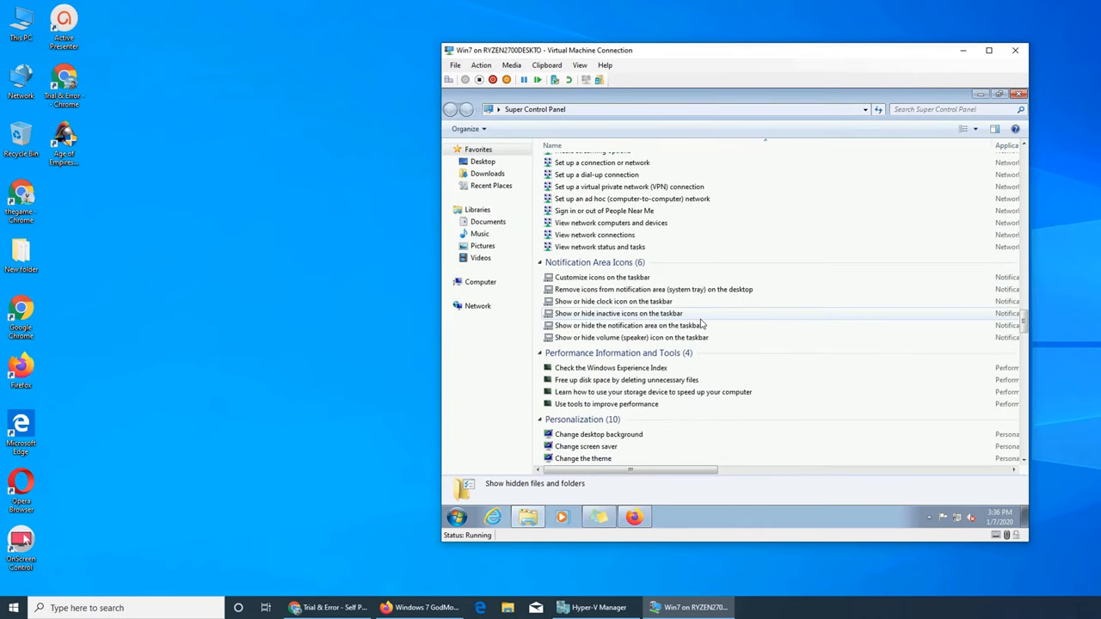
pyautogui.scroll(-3)
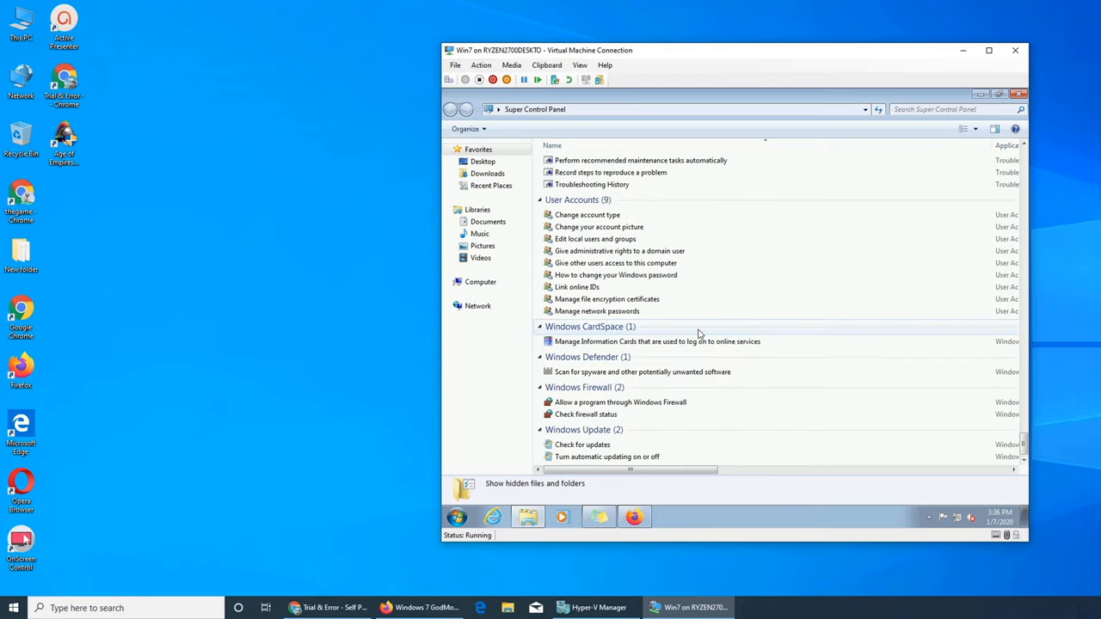
pyautogui.moveTo(664, 224)
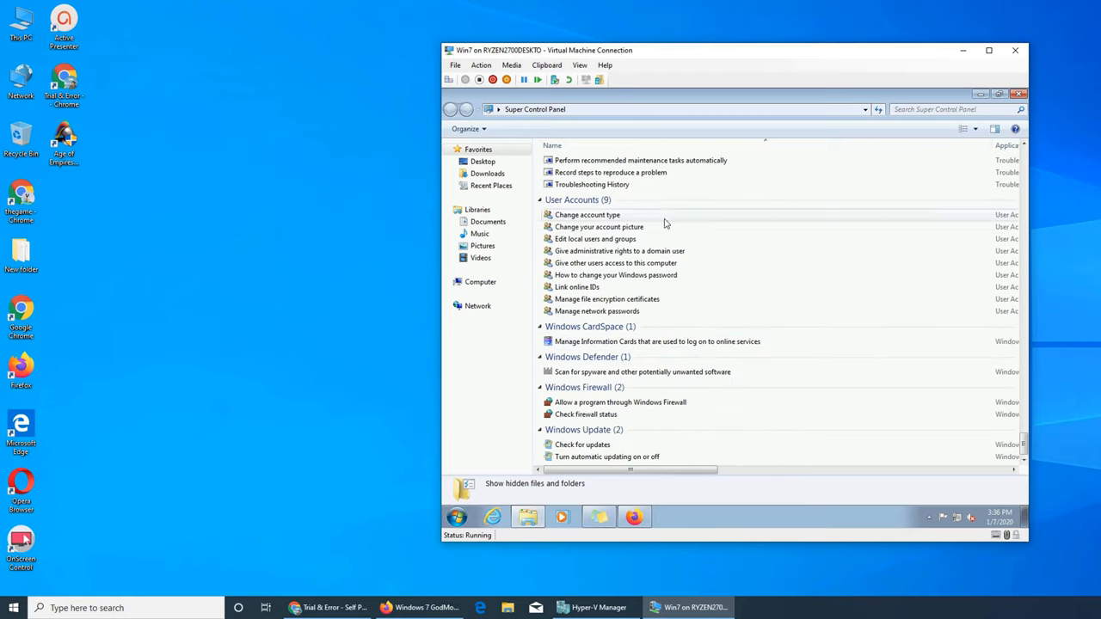
pyautogui.moveTo(657, 461)
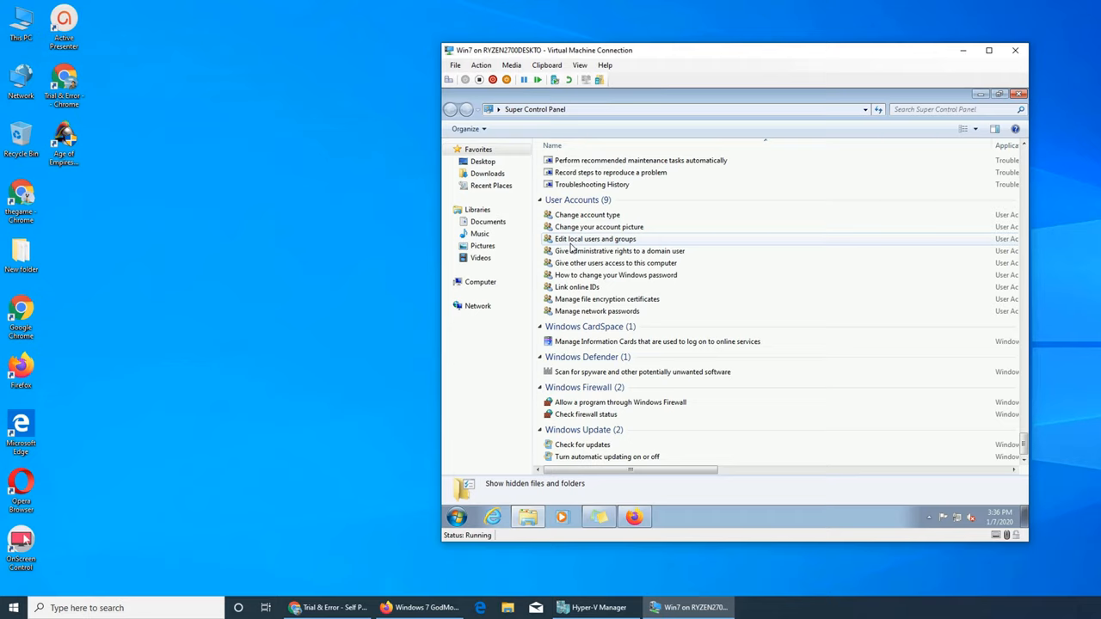
pyautogui.moveTo(585, 299)
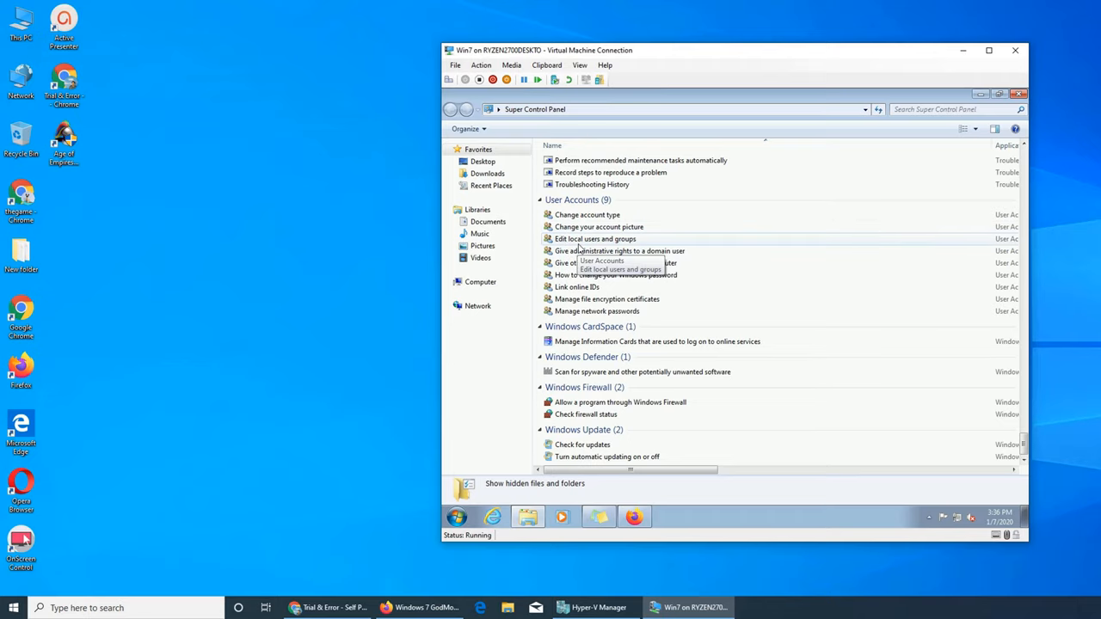
pyautogui.moveTo(795, 227)
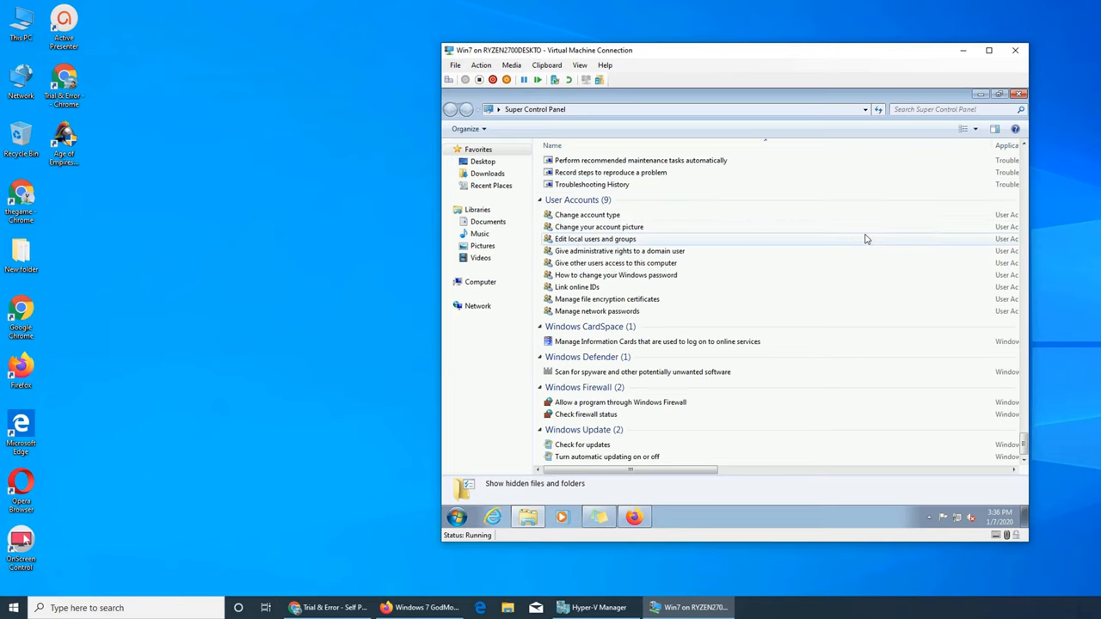
pyautogui.scroll(-3)
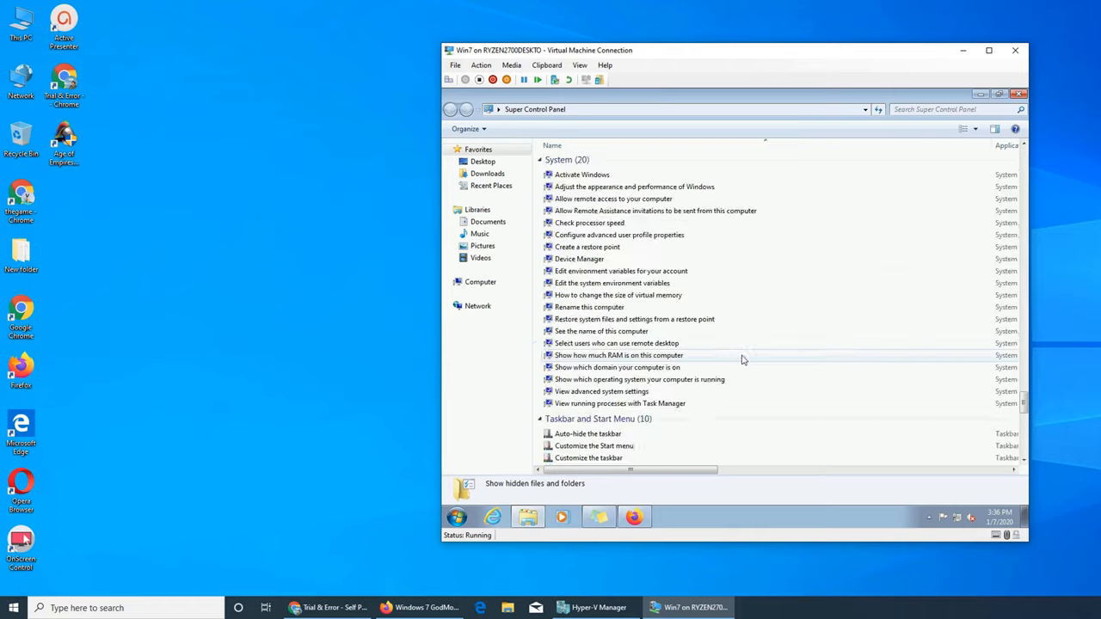
pyautogui.scroll(-3)
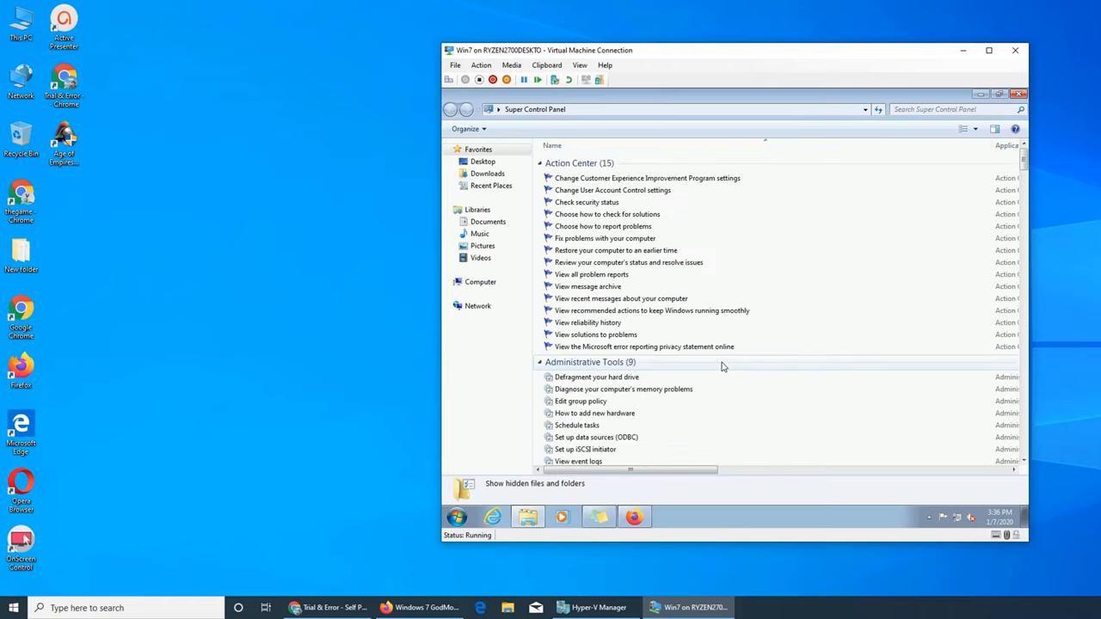
pyautogui.moveTo(662, 123)
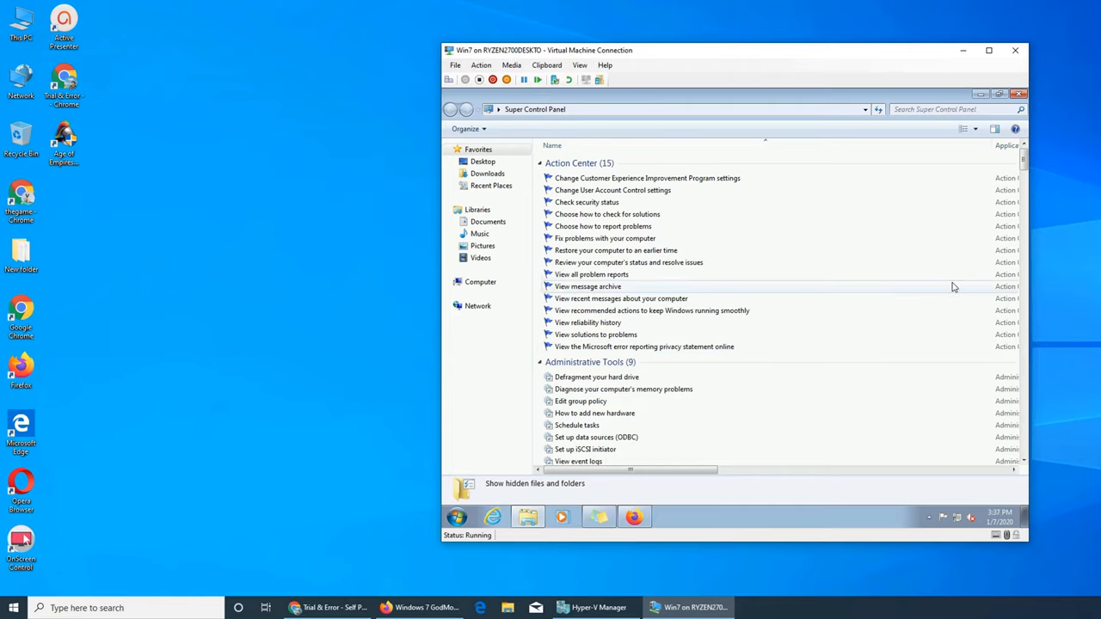
pyautogui.moveTo(936, 293)
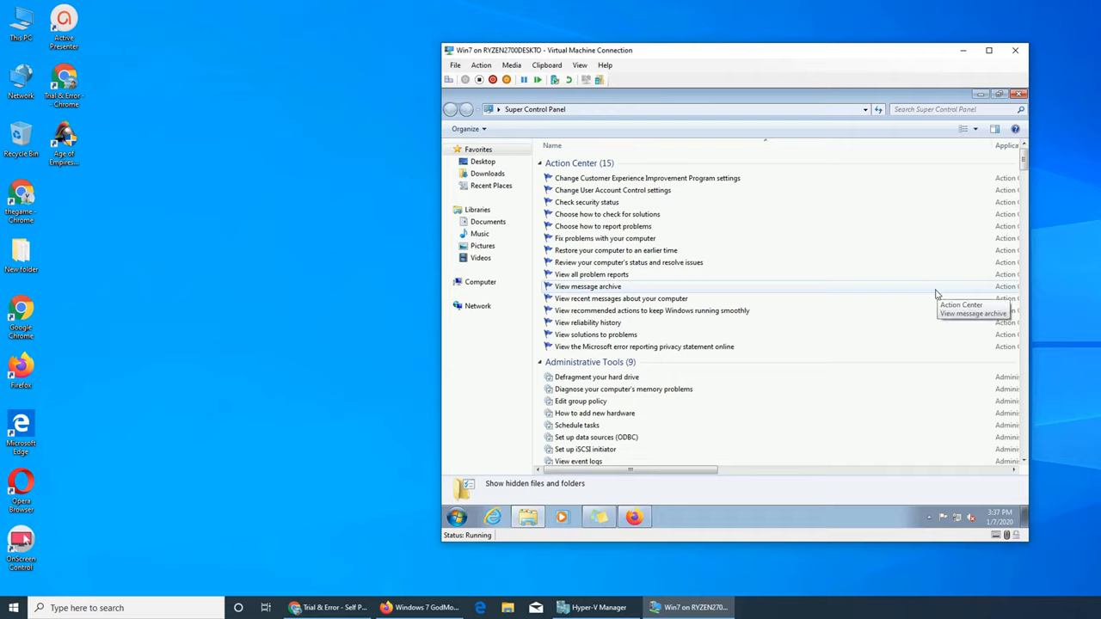